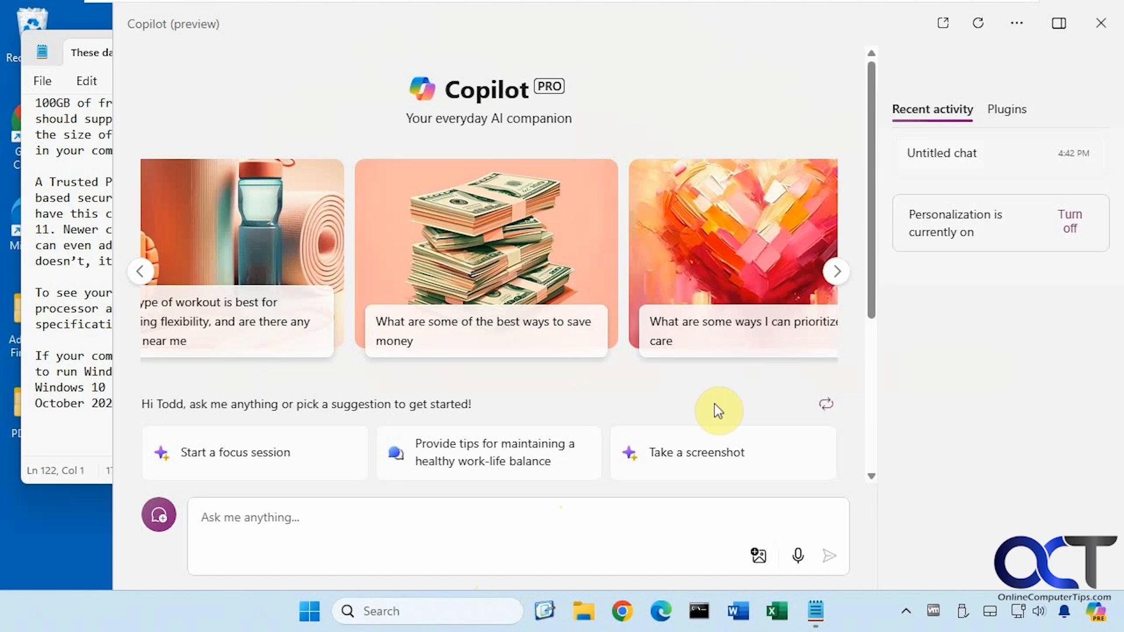
mouse_move(702, 407)
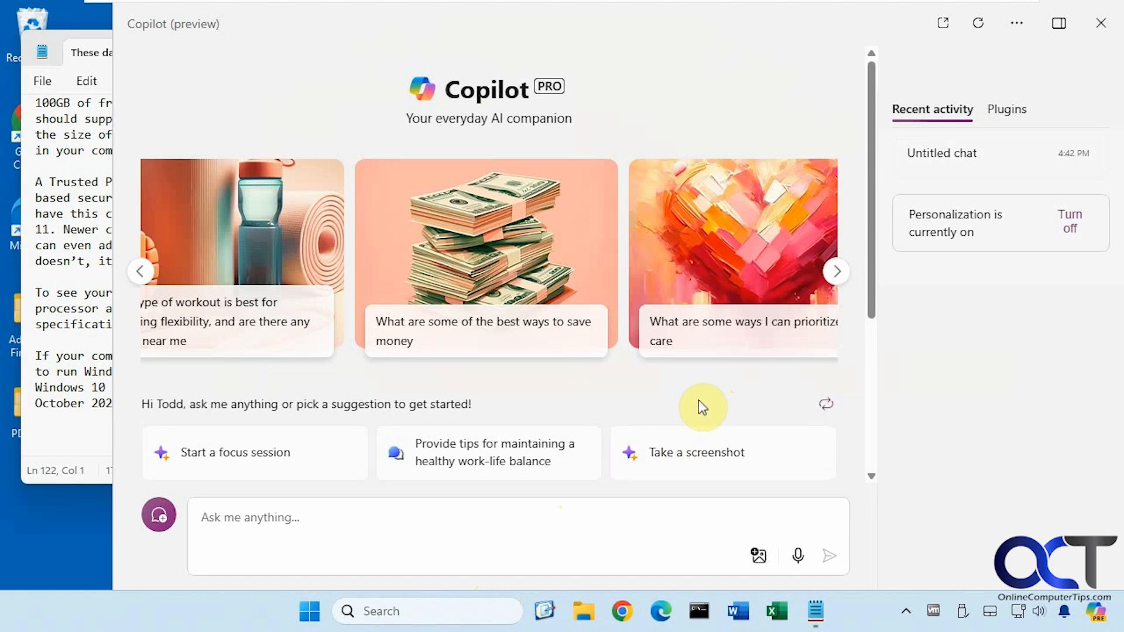
mouse_move(687, 399)
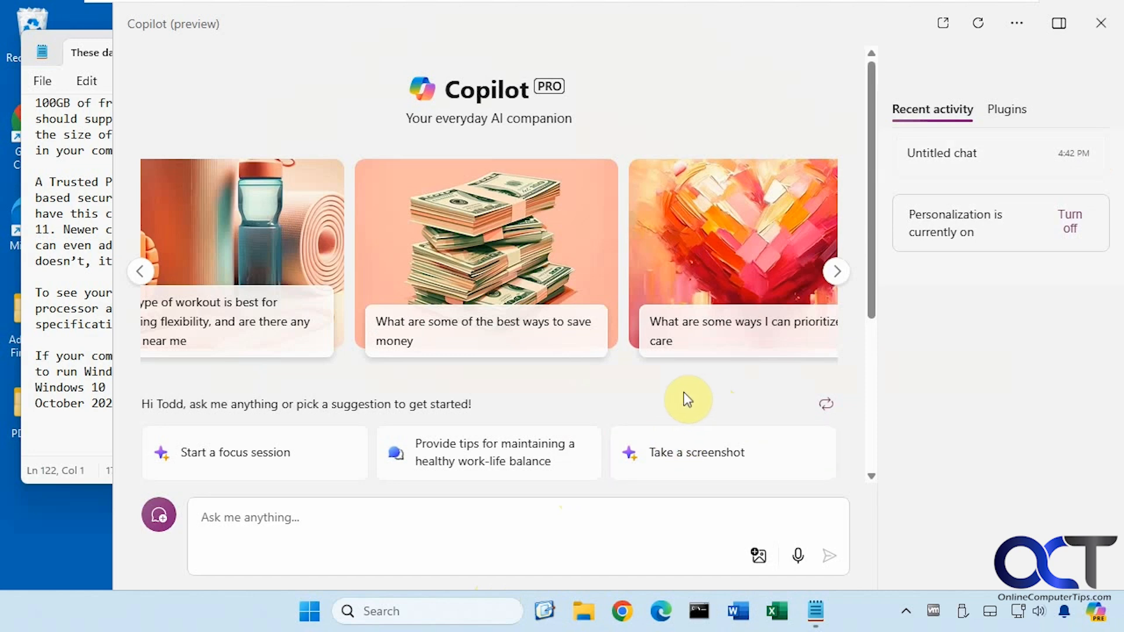
Paste the copied book text into the prompt and choose the Balanced conversation style
scroll(down, 3)
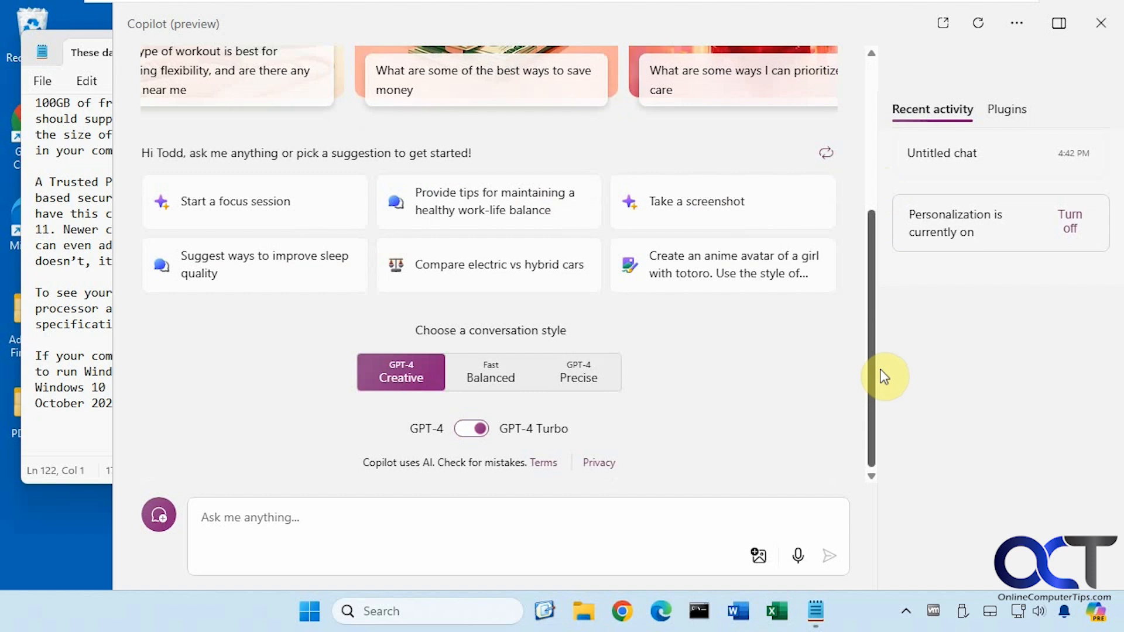
mouse_move(401, 378)
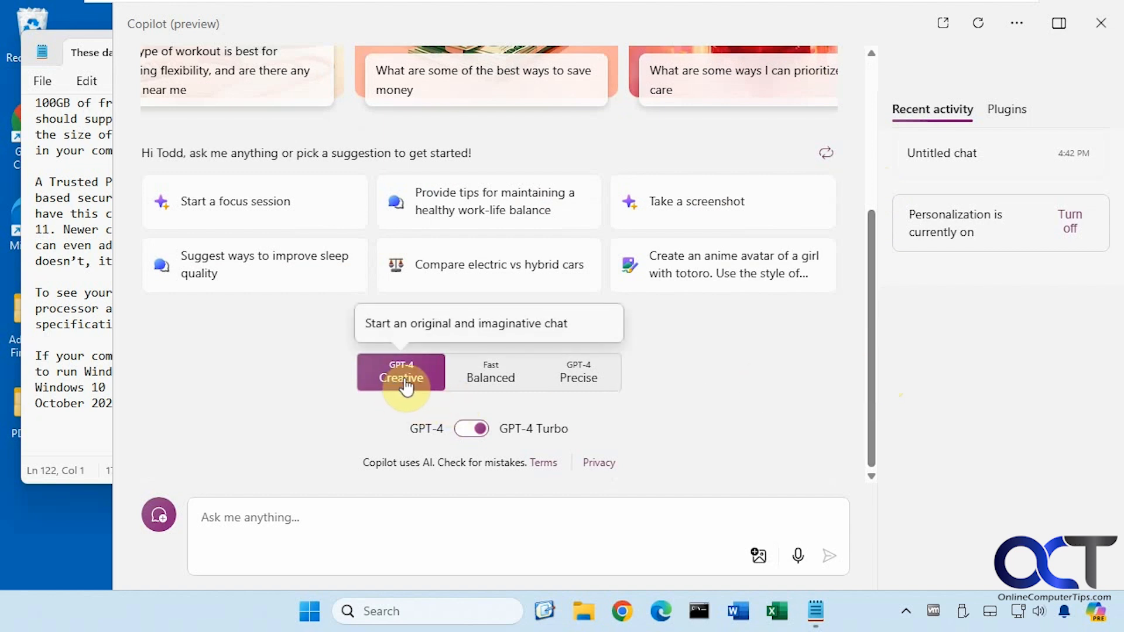
mouse_move(490, 378)
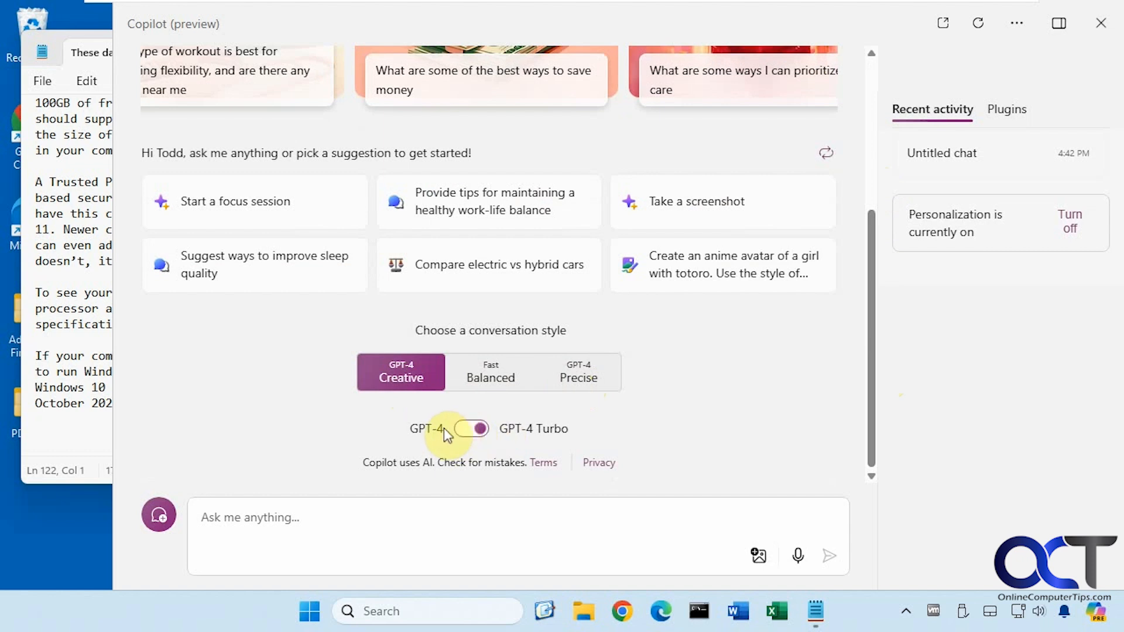
mouse_move(687, 435)
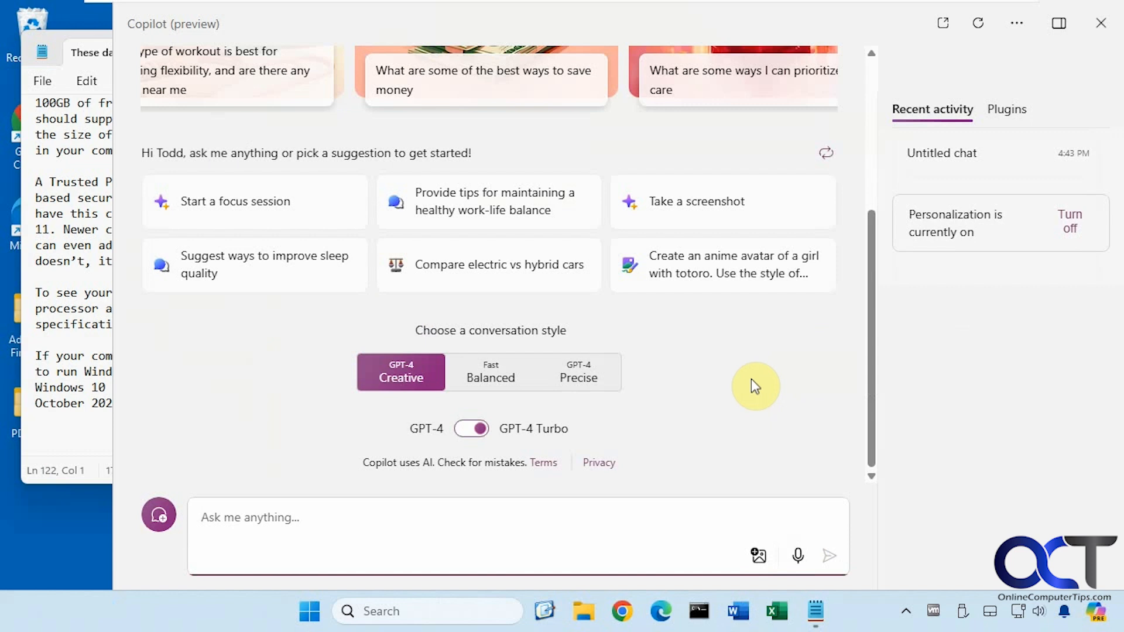
mouse_move(466, 405)
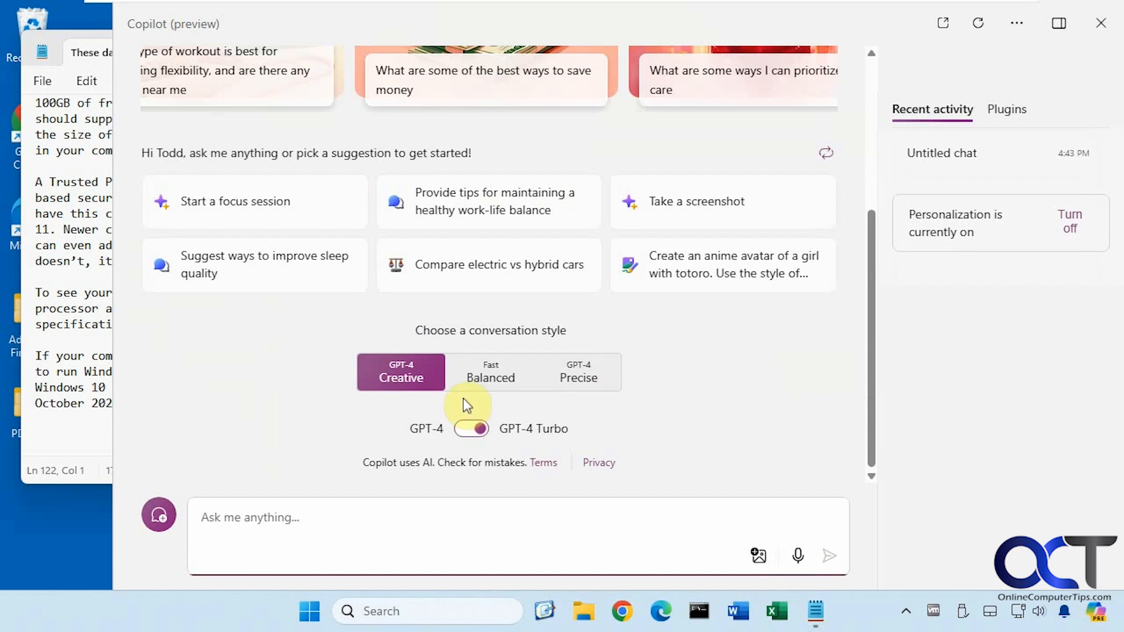
mouse_move(578, 378)
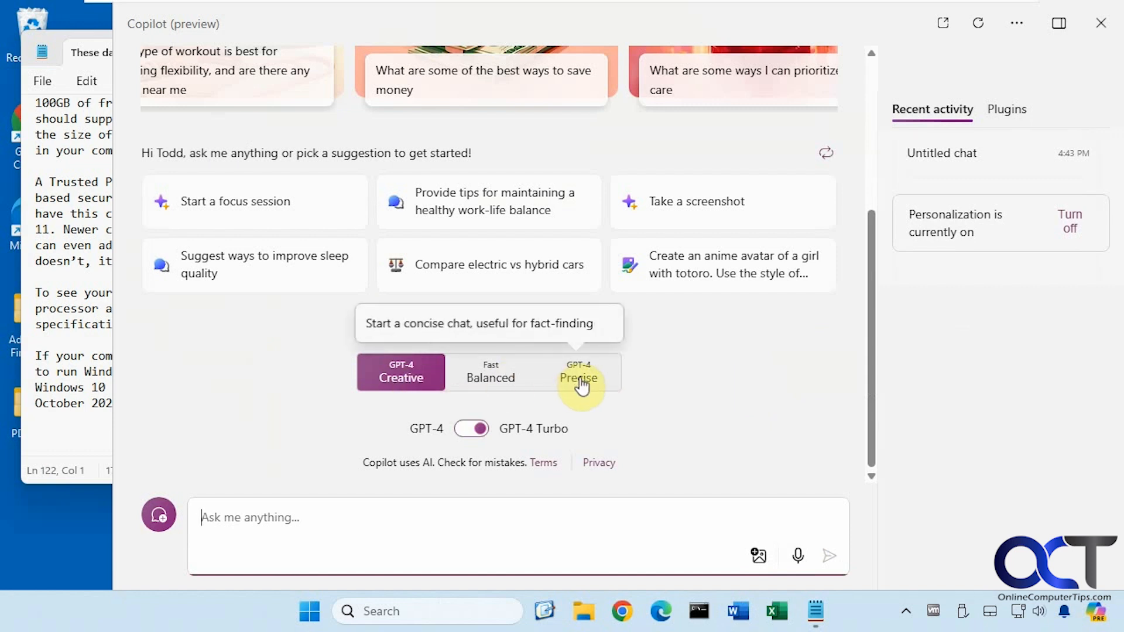
mouse_move(491, 378)
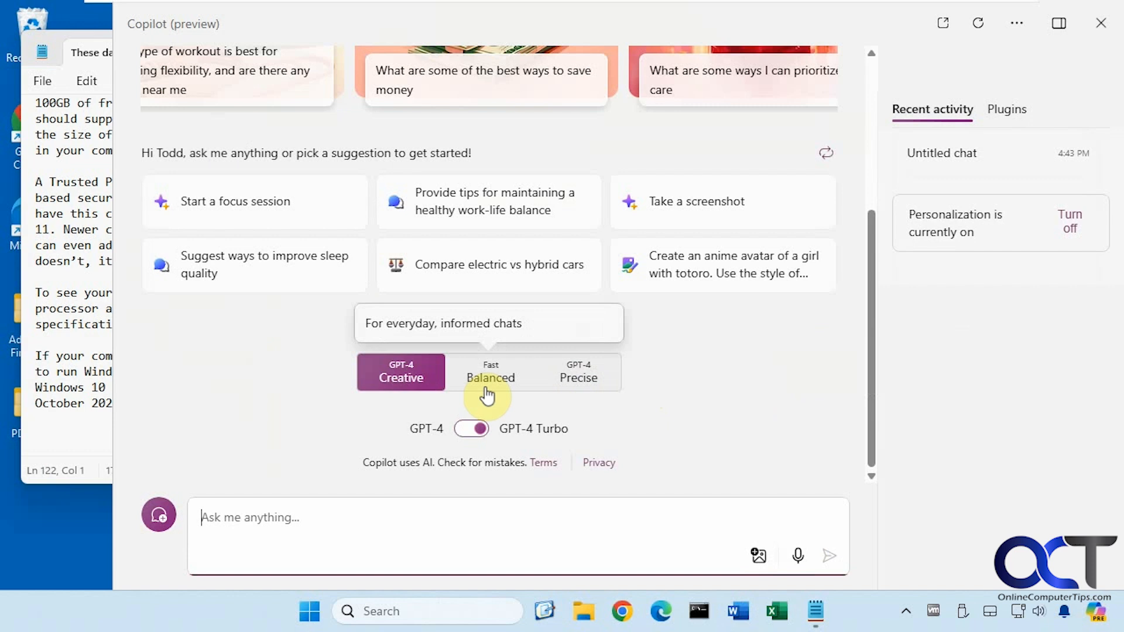
mouse_move(682, 419)
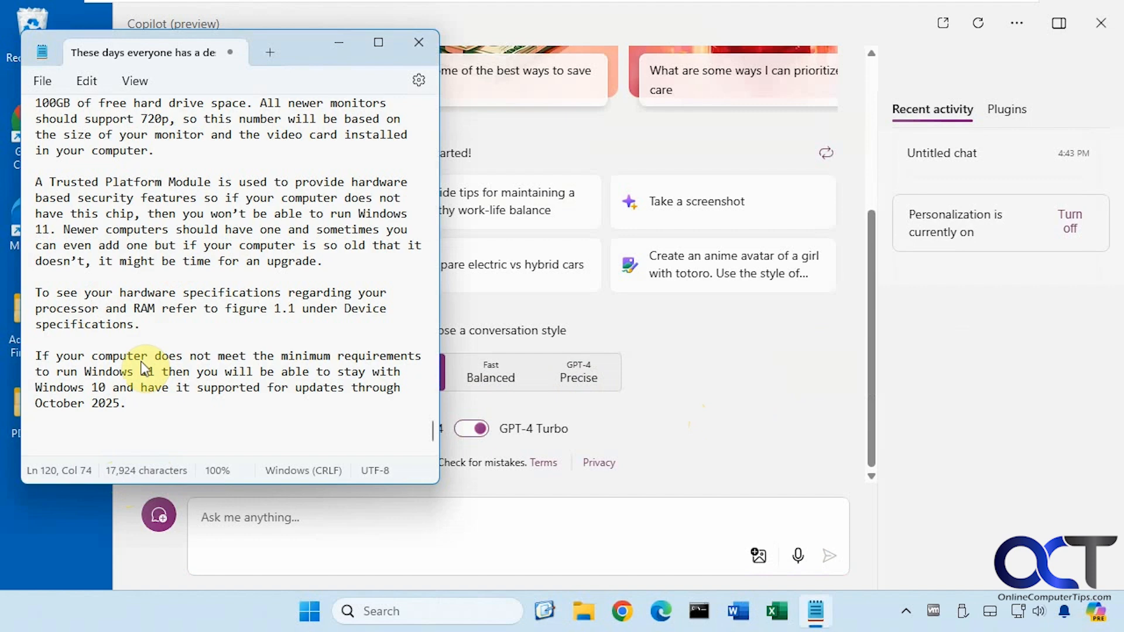
key(ctrl+a)
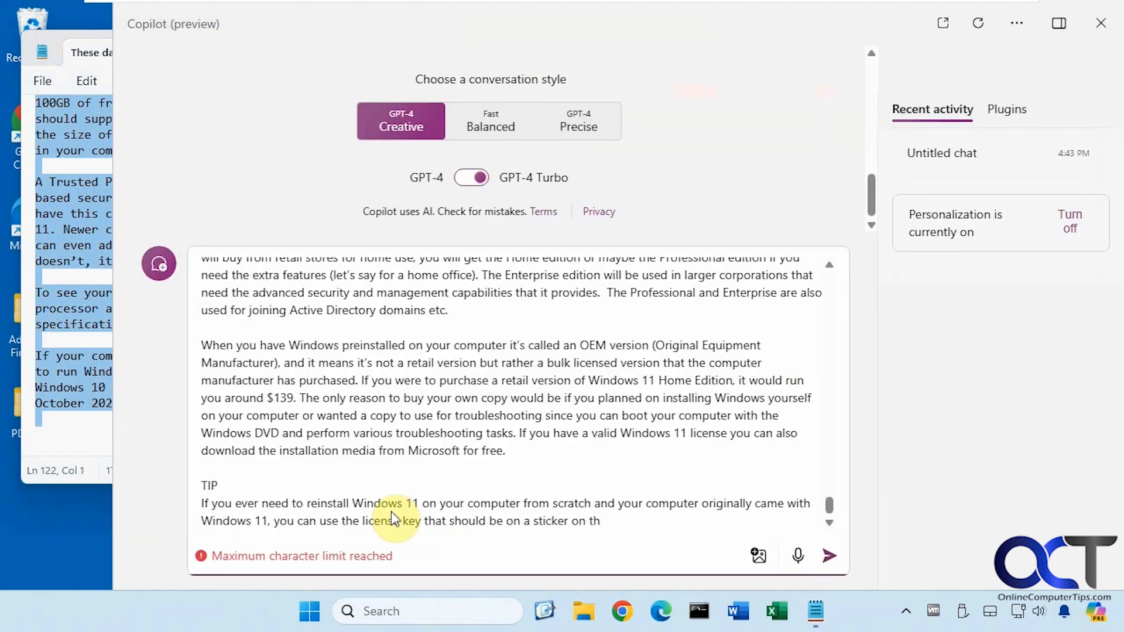
mouse_move(325, 556)
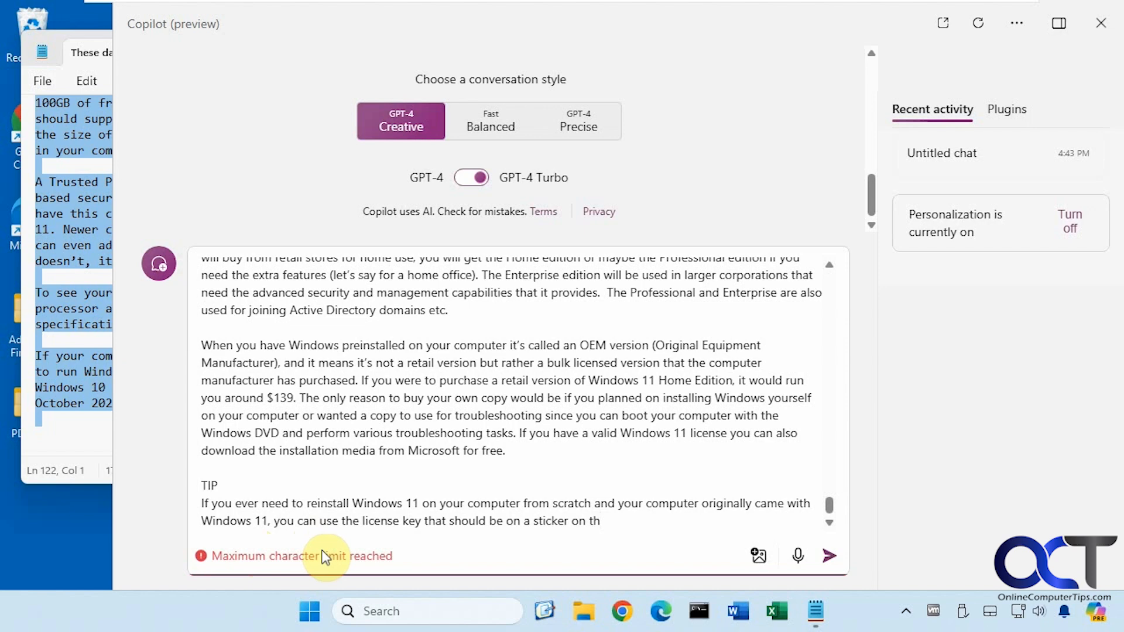
click(490, 120)
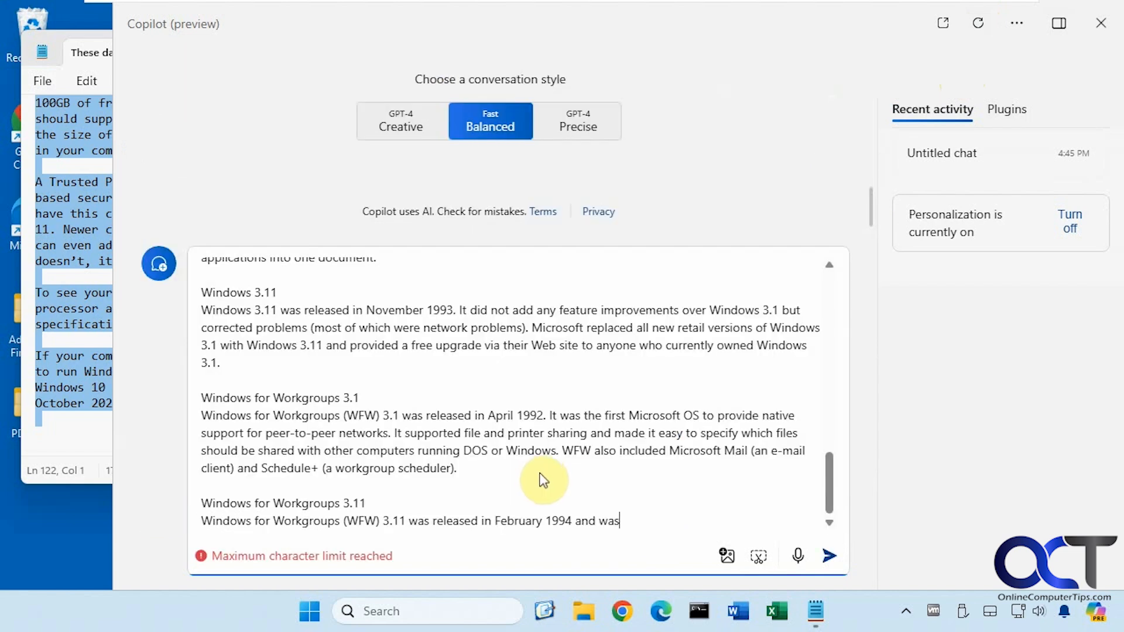
mouse_move(968, 34)
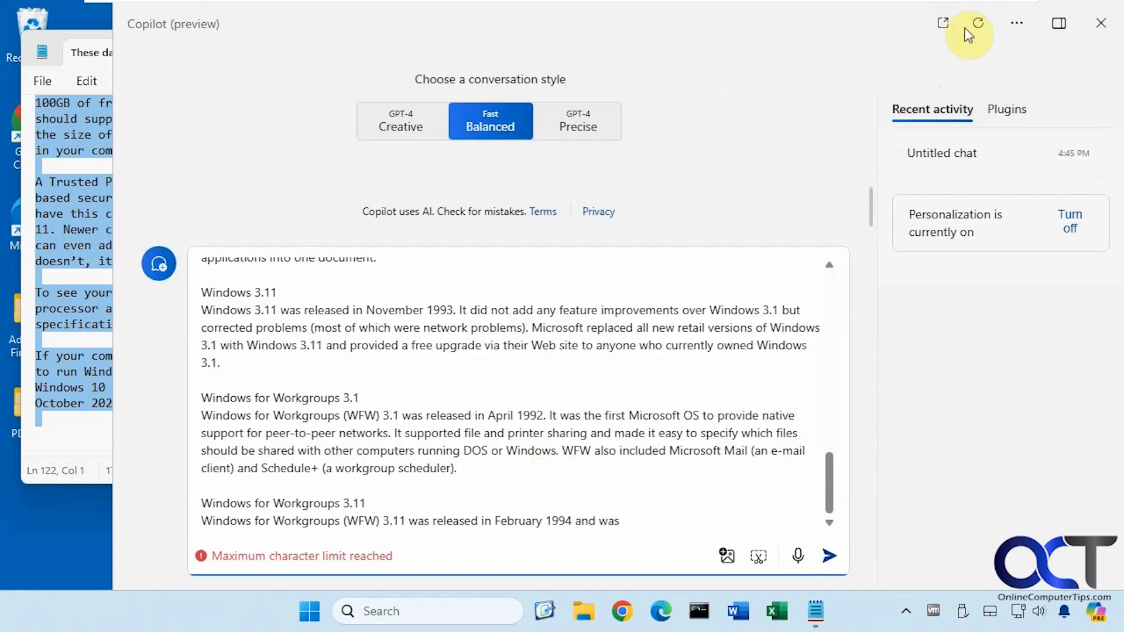
Reset the chat and choose the Precise conversation style before repasting the book text
click(976, 24)
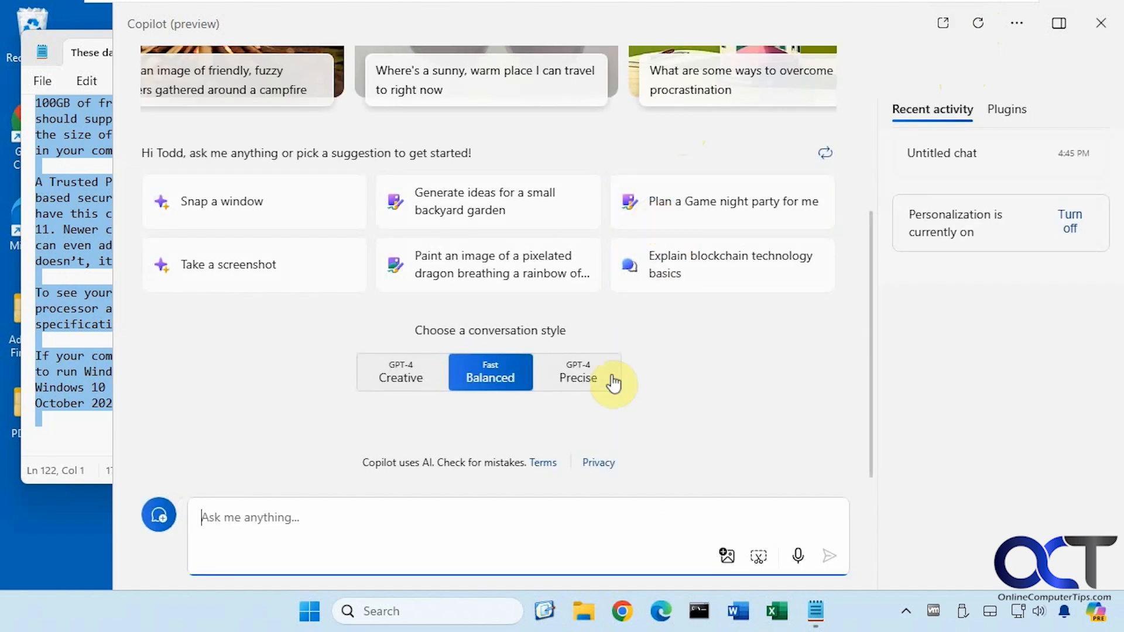
click(577, 372)
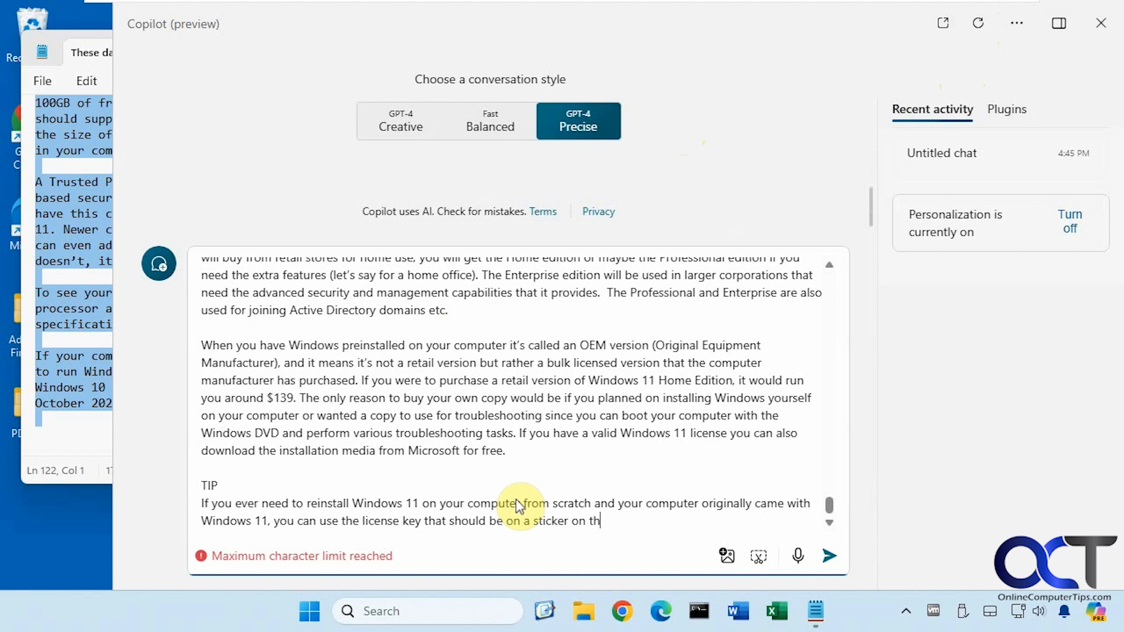
mouse_move(371, 488)
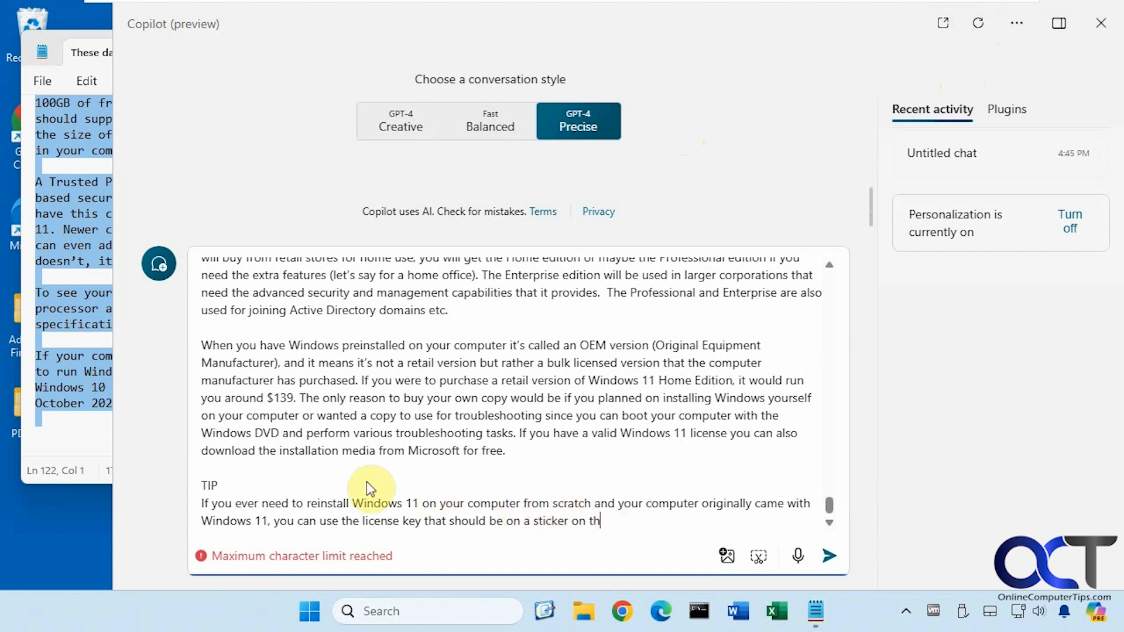
mouse_move(421, 481)
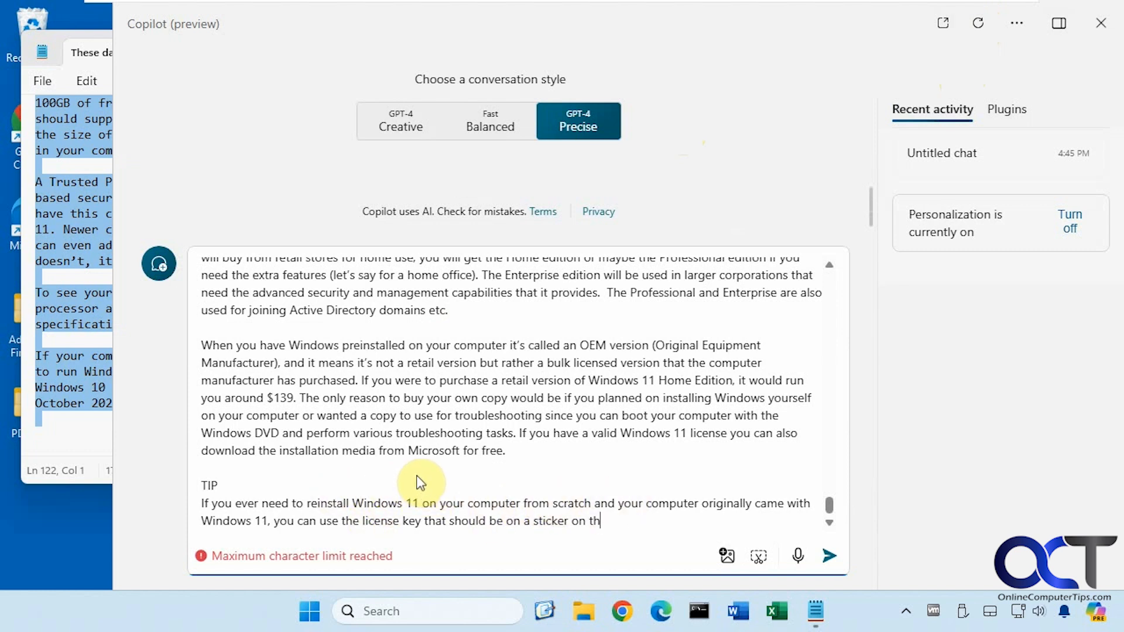
mouse_move(472, 154)
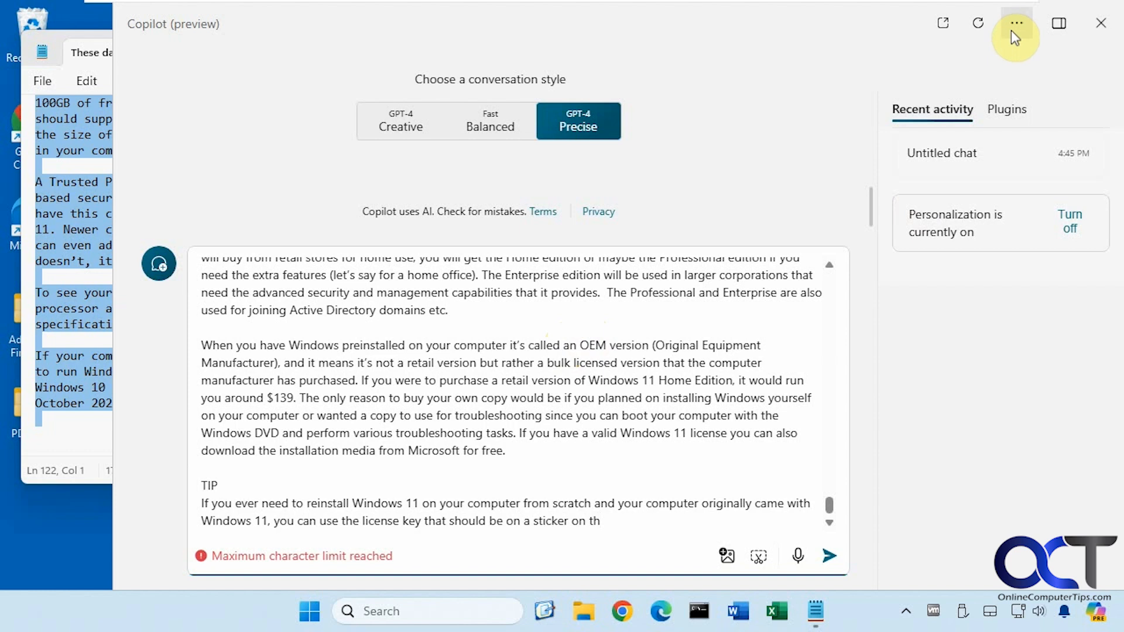
mouse_move(1016, 23)
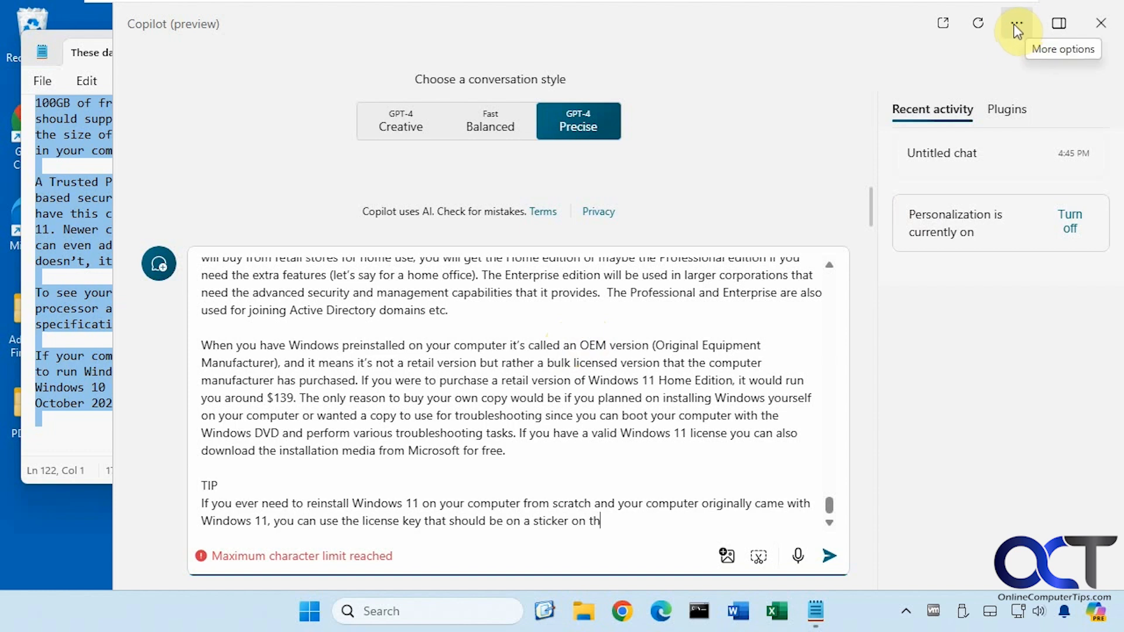
Switch to Notebook mode from the extra Copilot options, keeping the book text
click(1015, 23)
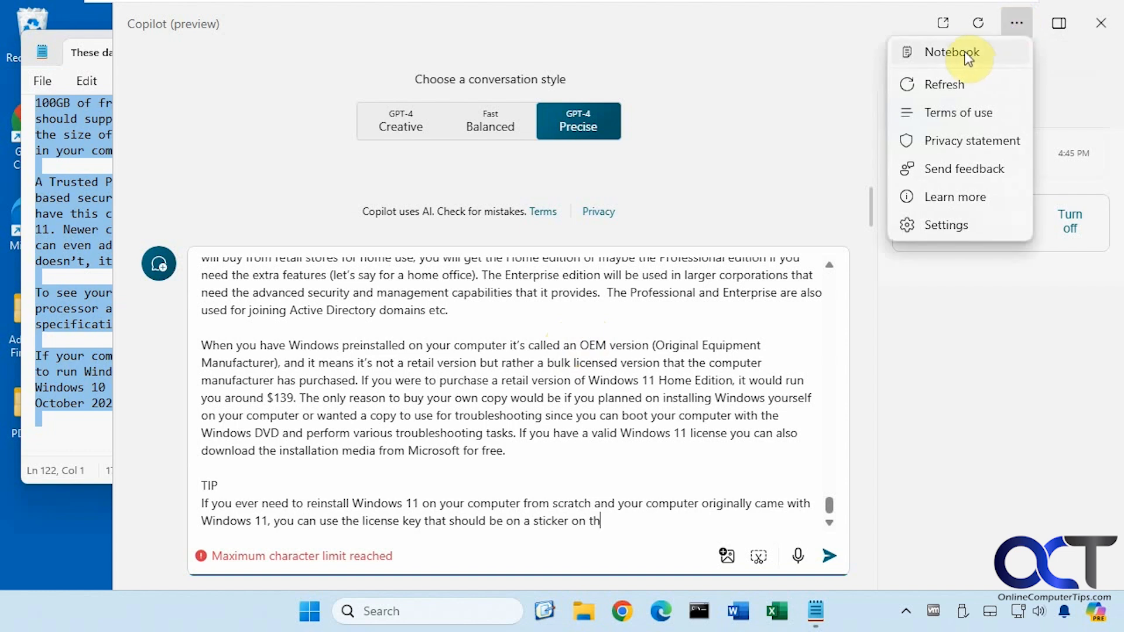
click(952, 51)
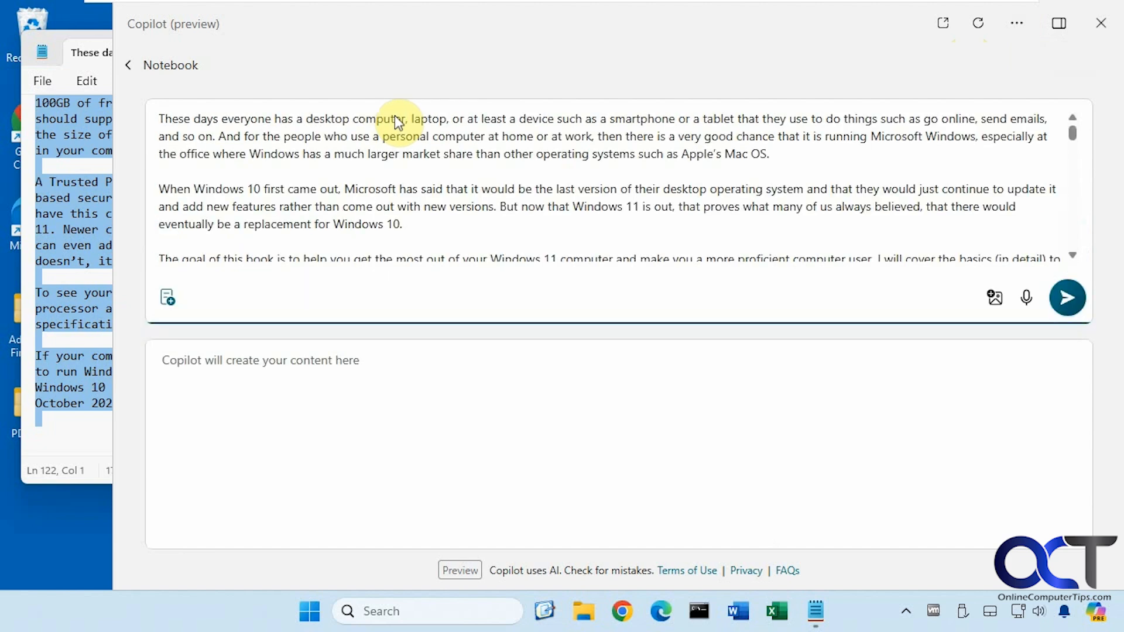
Send the request 'Summarize this text into 3 paragraphs' after the book text
scroll(down, 3)
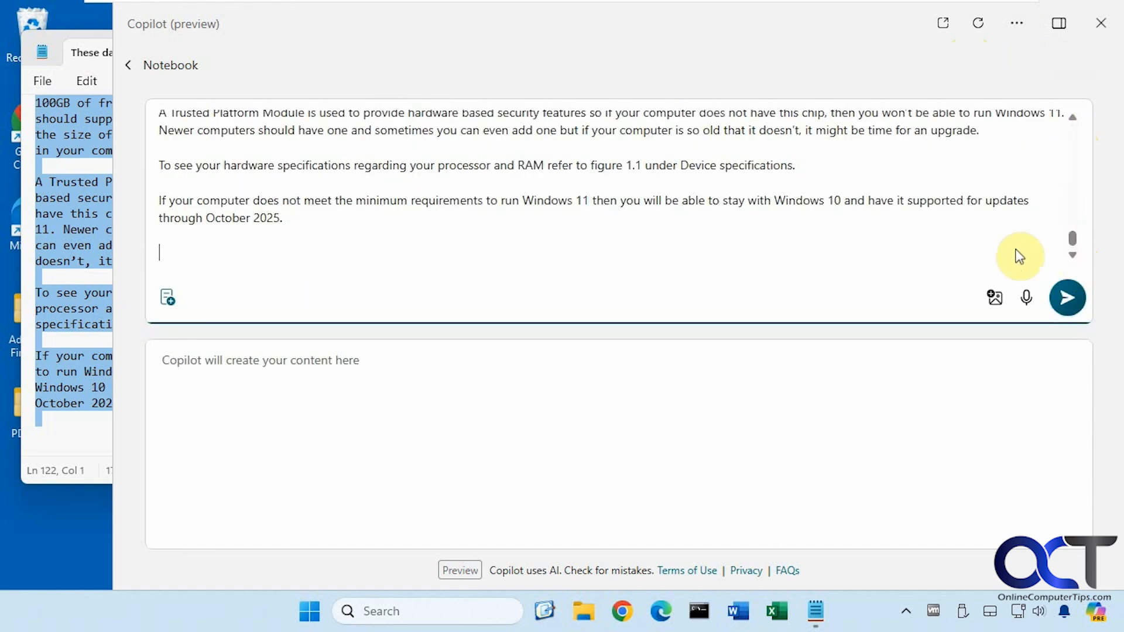
mouse_move(237, 261)
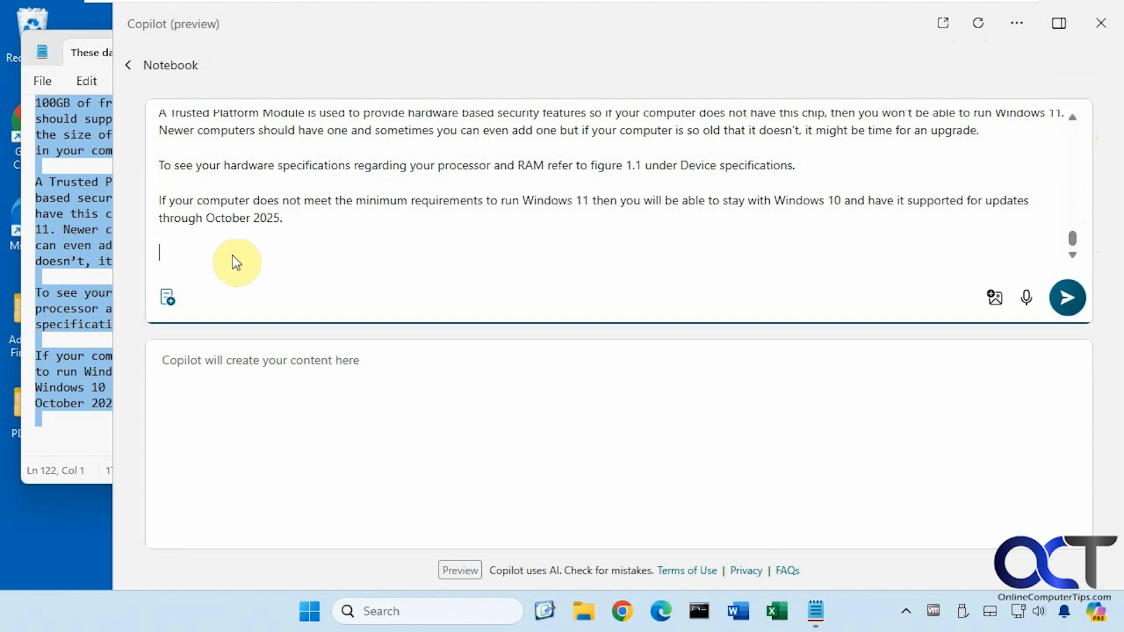
text(Summarize this text into 3 paragraphs)
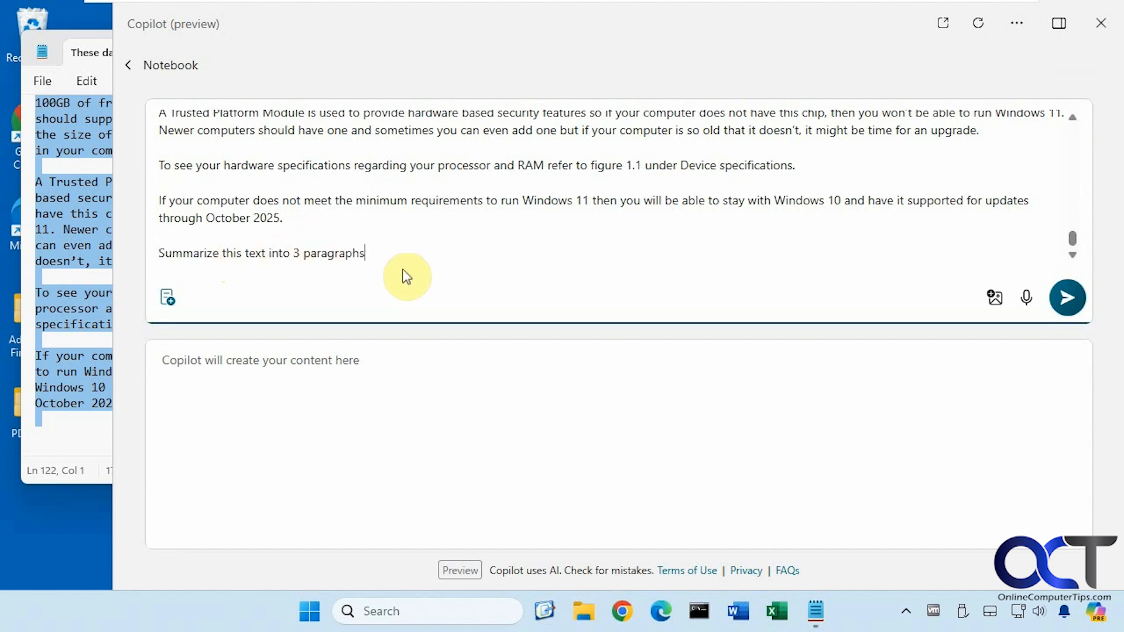
mouse_move(1068, 297)
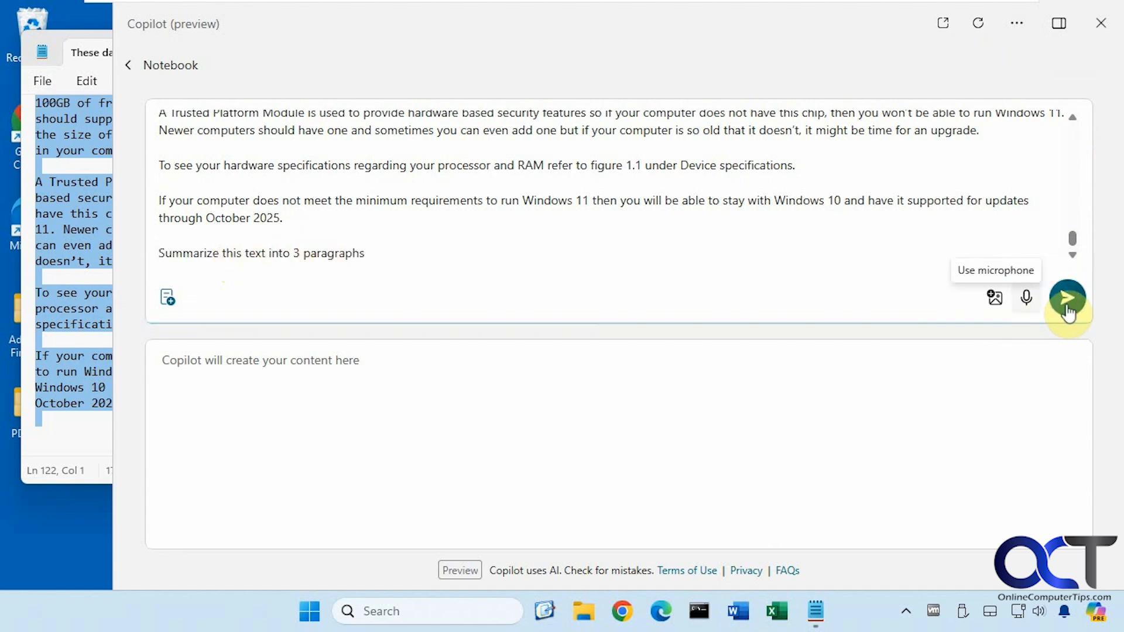
click(1067, 298)
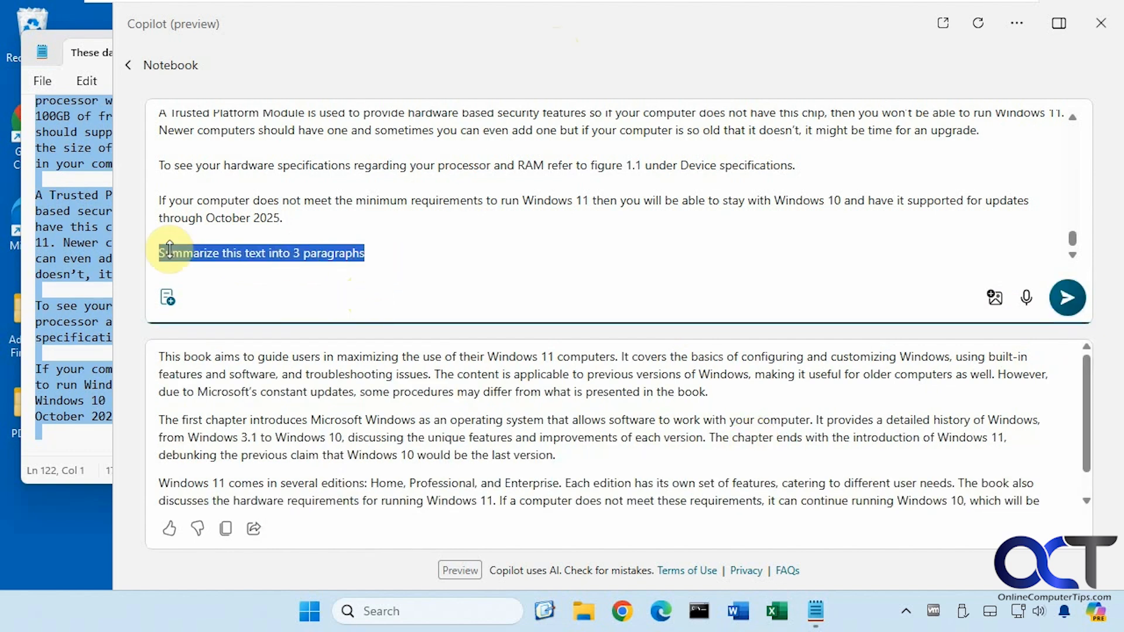
Ask 'when did windows 3.1 come out?', then resend it reworded with 'according to this'
text(when did windows 3.1 come out?)
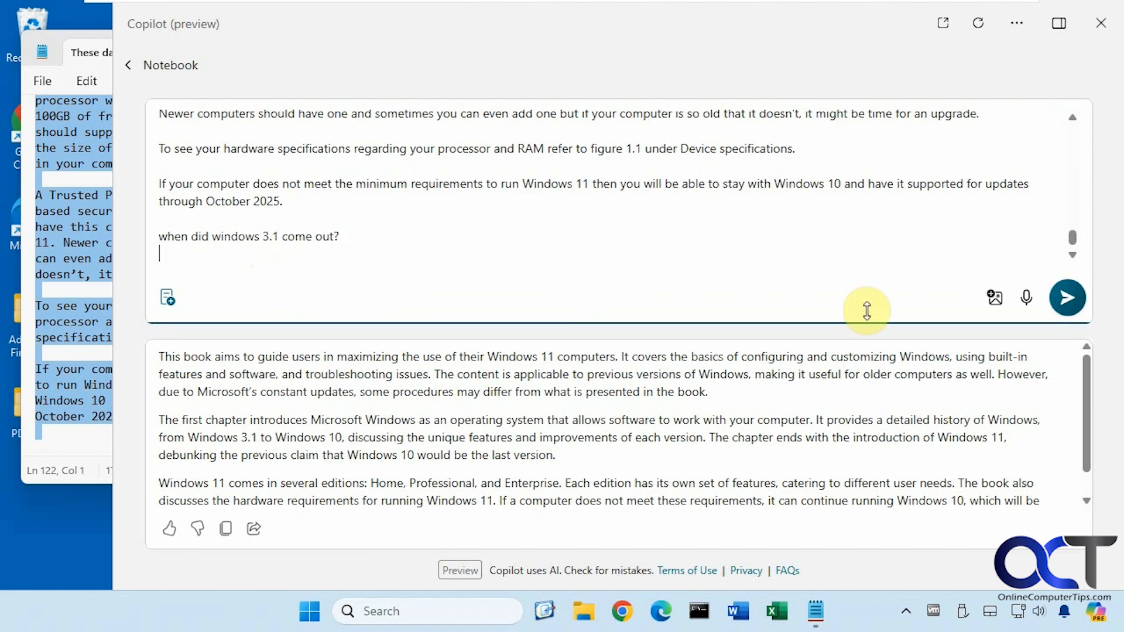
click(1067, 297)
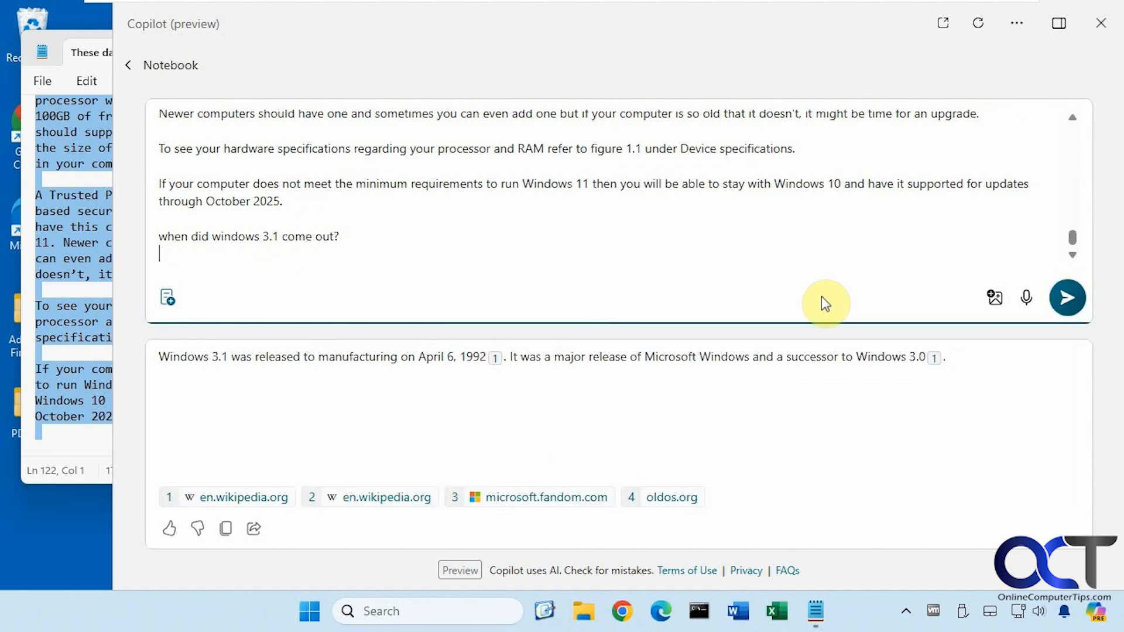
mouse_move(232, 246)
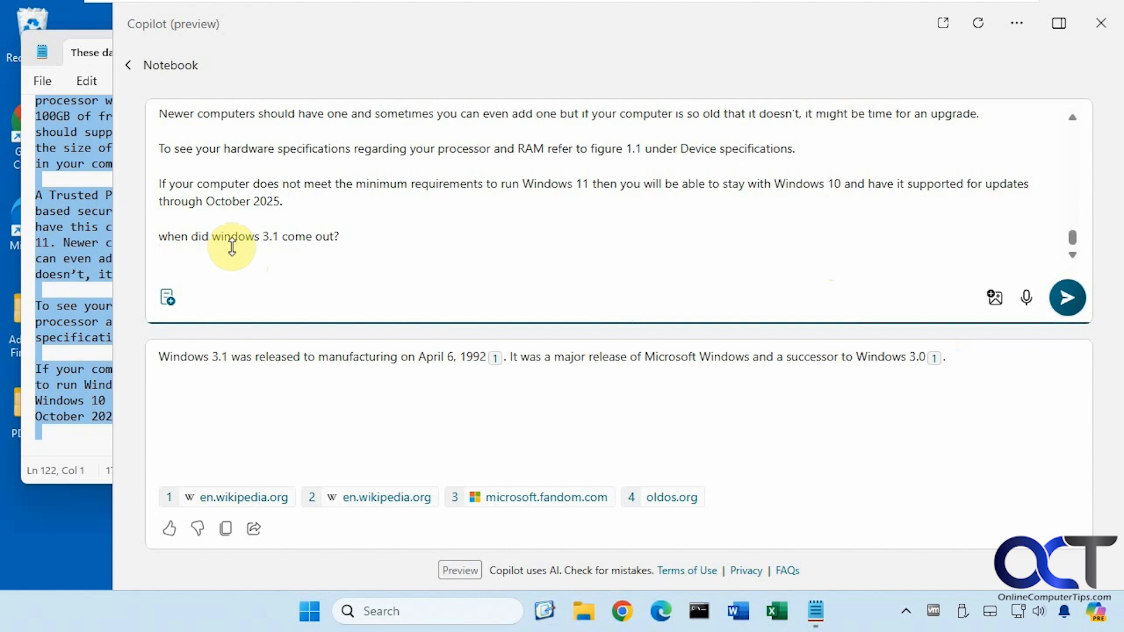
mouse_move(351, 279)
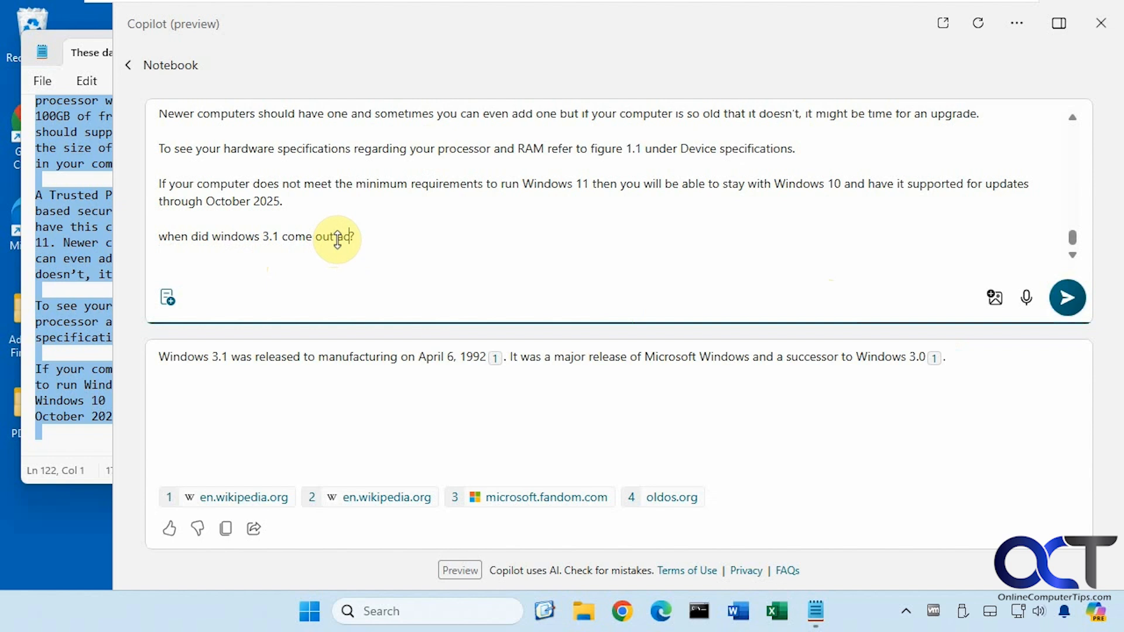
text(according to this text)
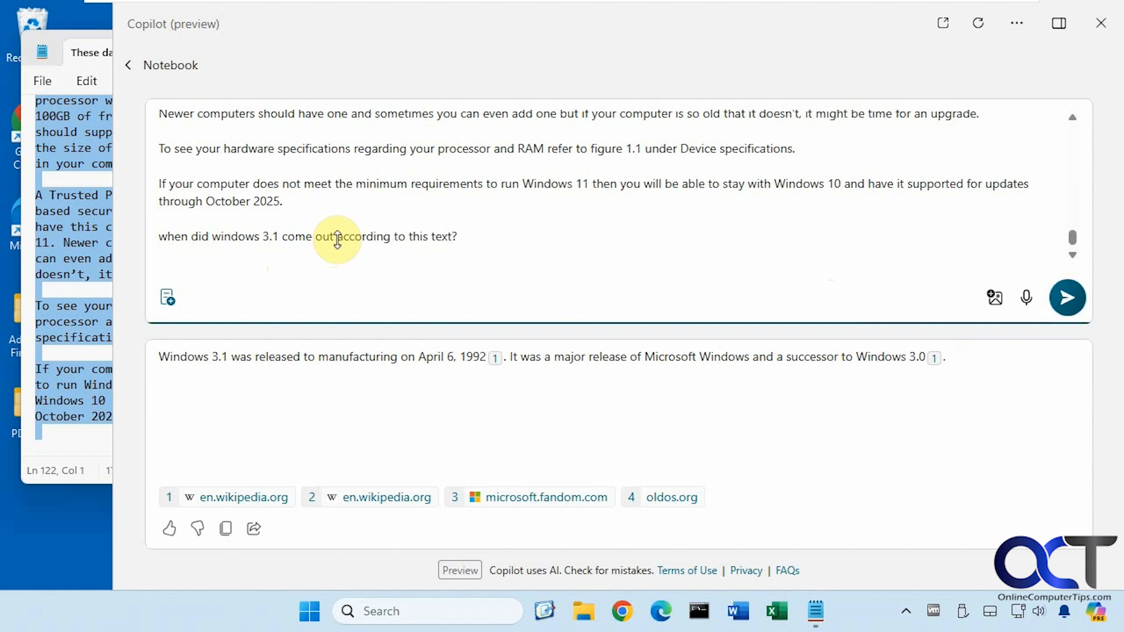
mouse_move(362, 249)
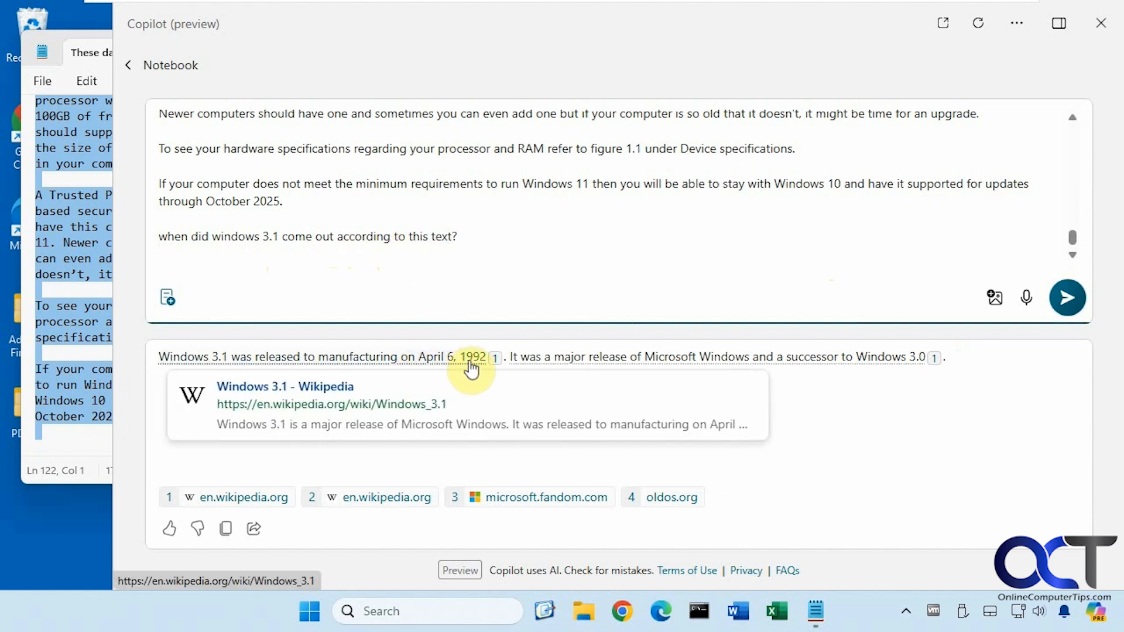
click(1068, 297)
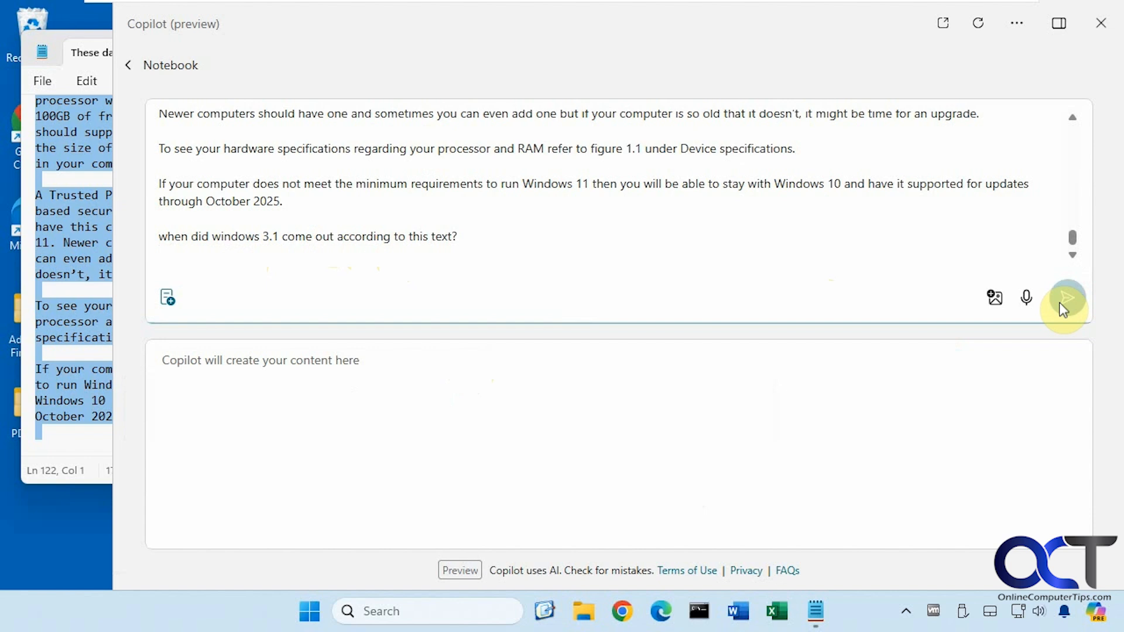
Get the text-based answer that Windows 3.1 was released in April 1992
click(1067, 297)
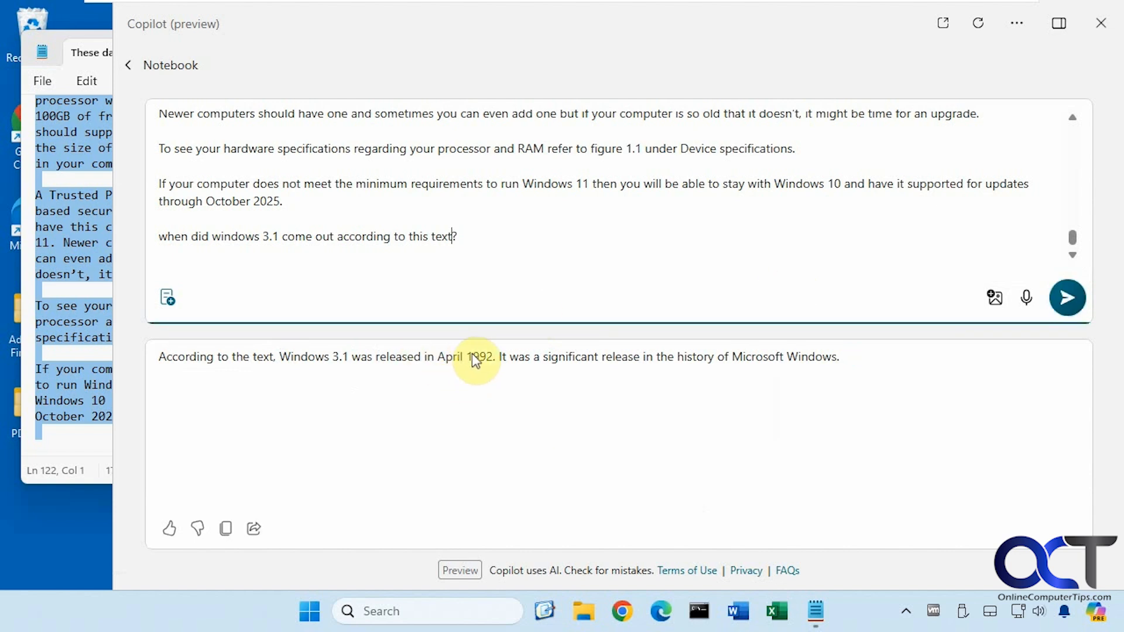
mouse_move(88, 56)
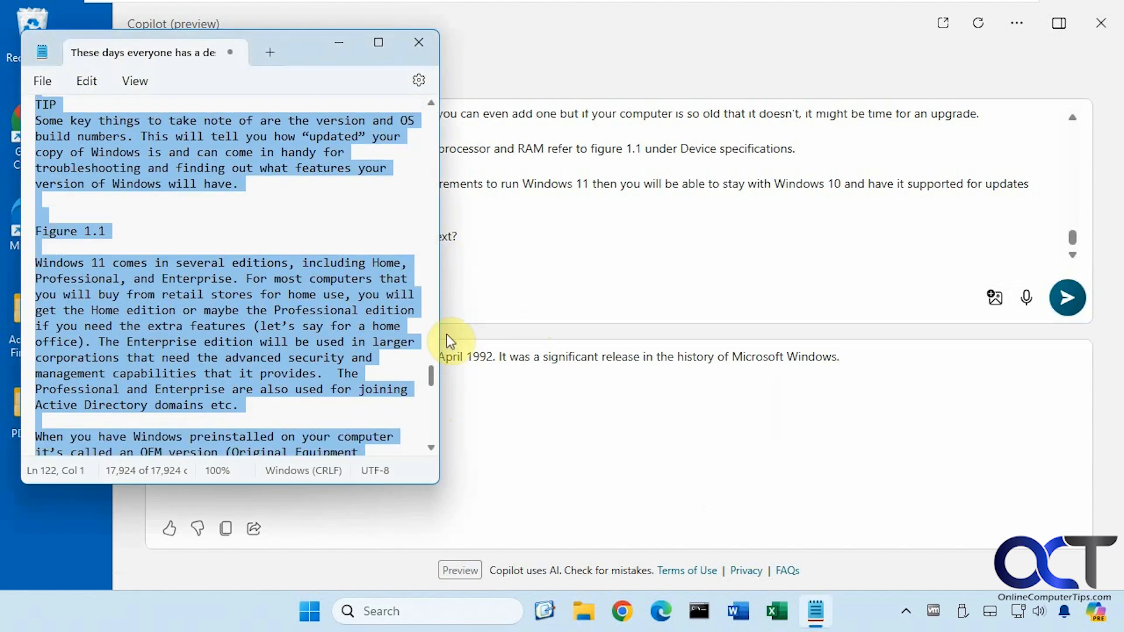
Scroll the Notepad document back toward its Windows history chapter
scroll(up, 3)
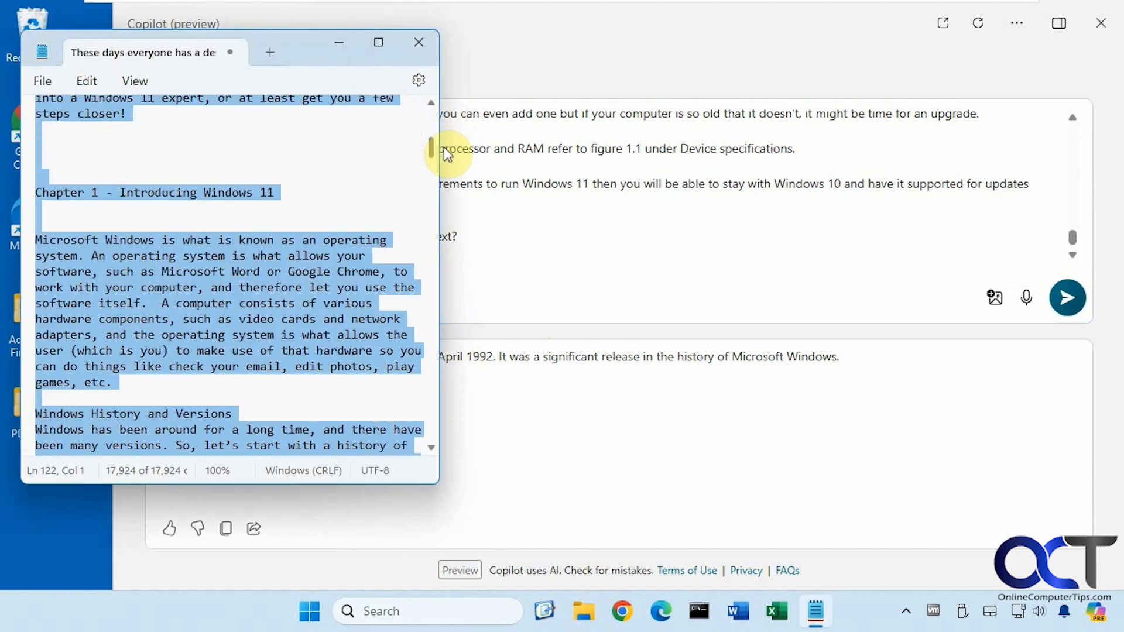
scroll(down, 3)
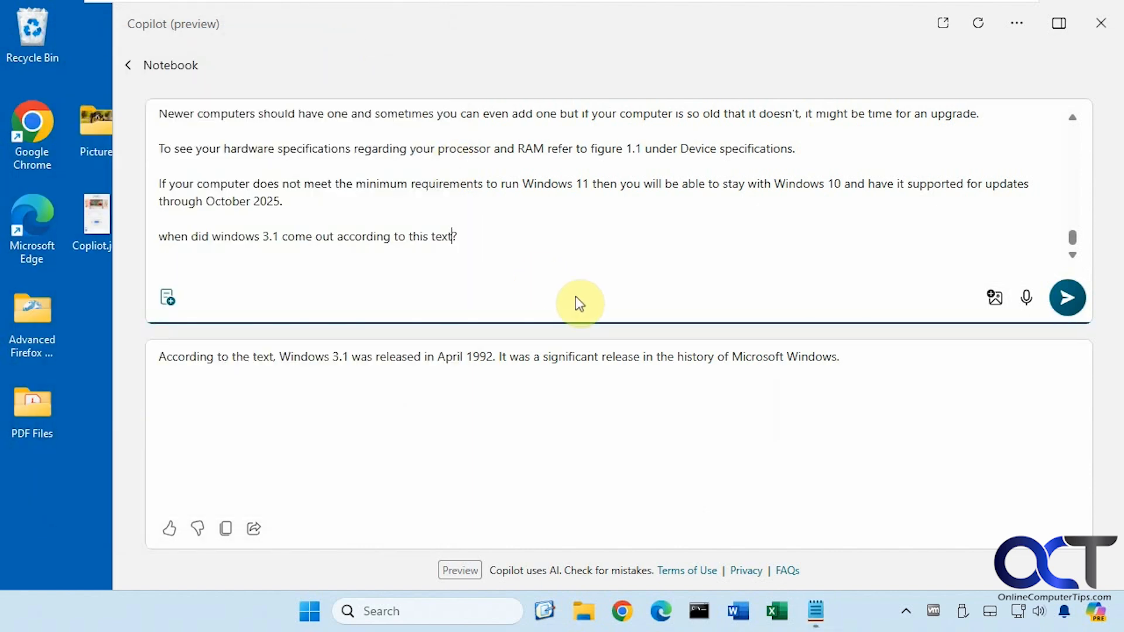
mouse_move(994, 297)
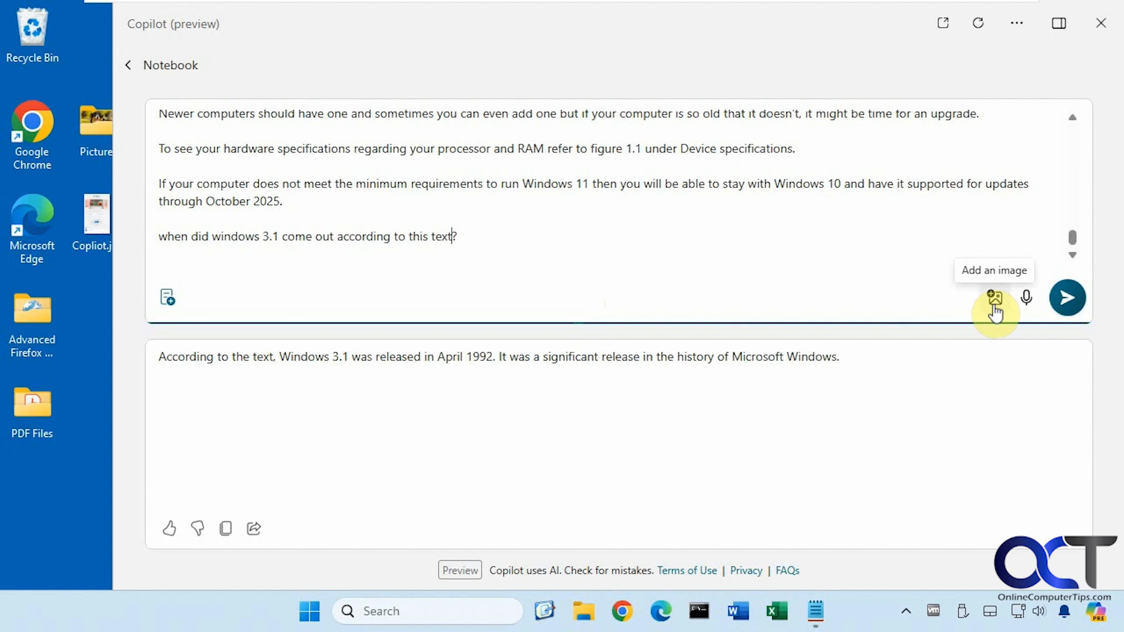
Attach Dog.jpg from the Pictures folder to the Notebook prompt
click(992, 297)
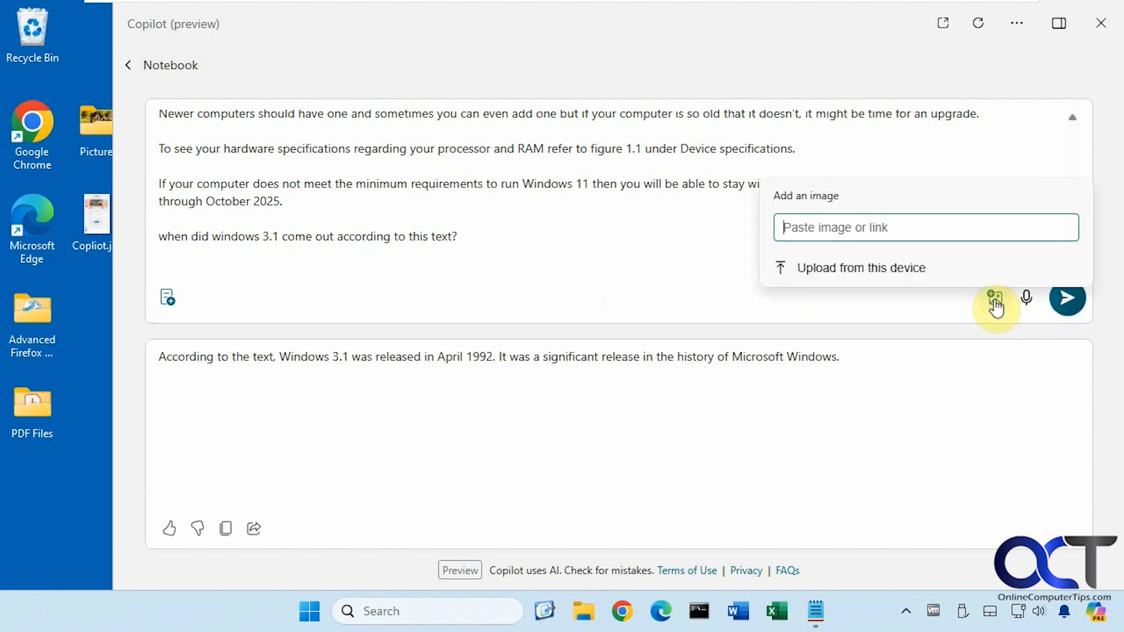
click(860, 266)
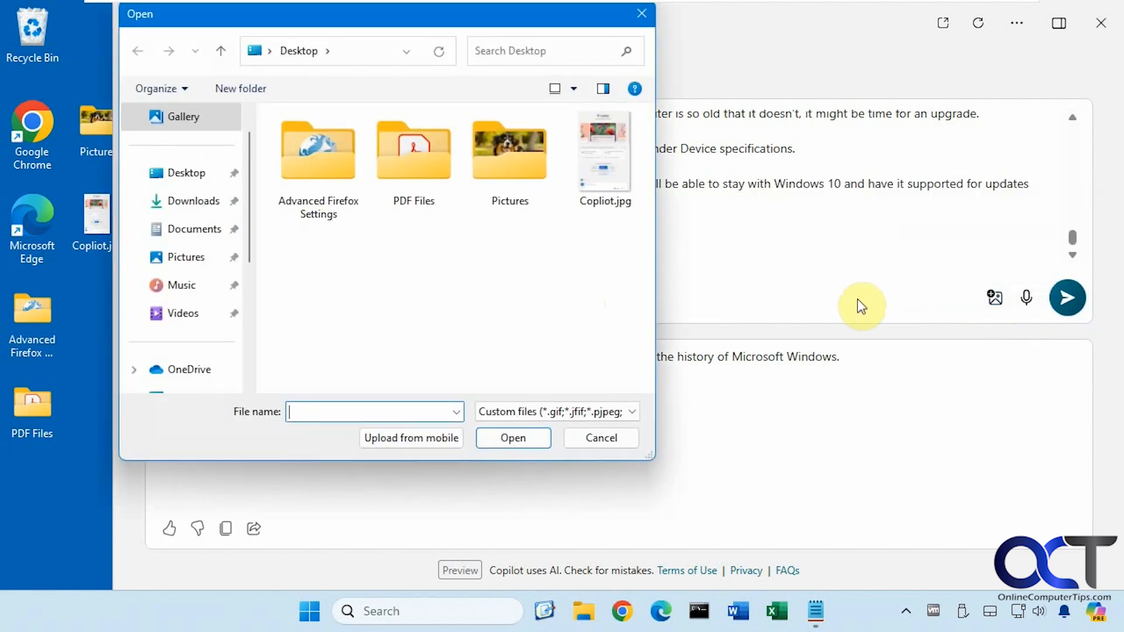
double_click(509, 151)
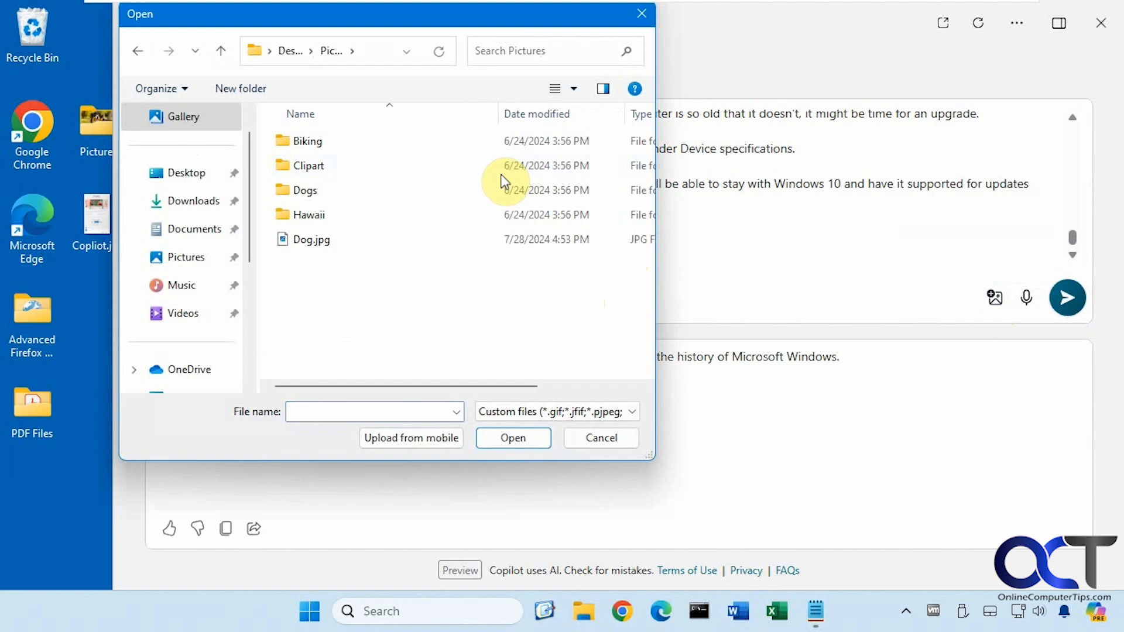
click(601, 438)
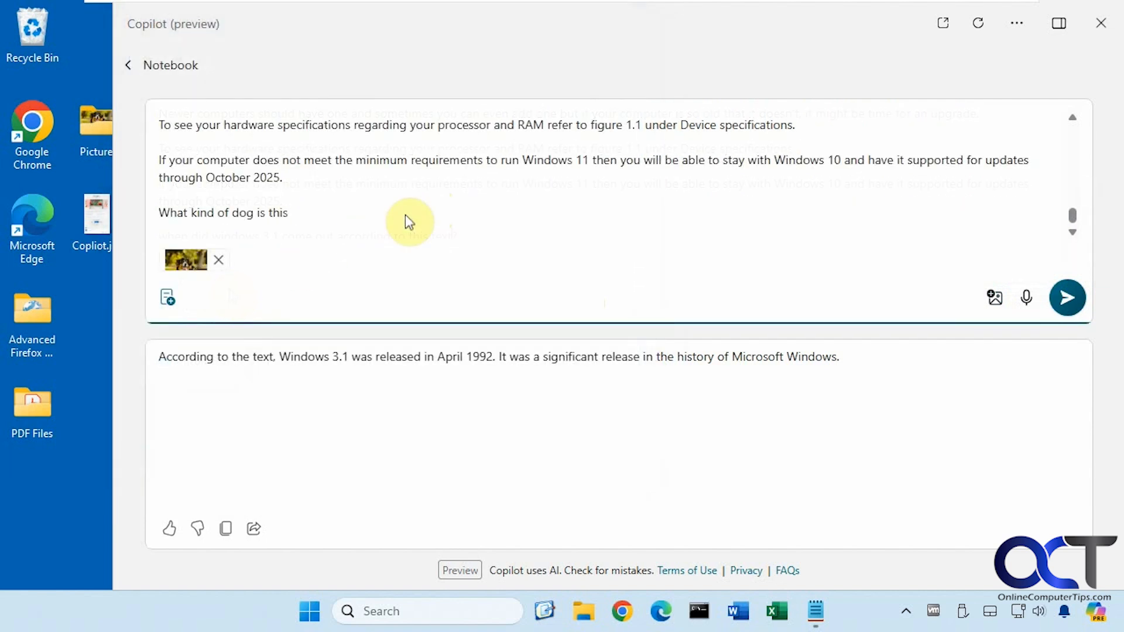
Get the dog identified as an Australian Shepherd, then clear the Notebook to an empty prompt
click(1068, 297)
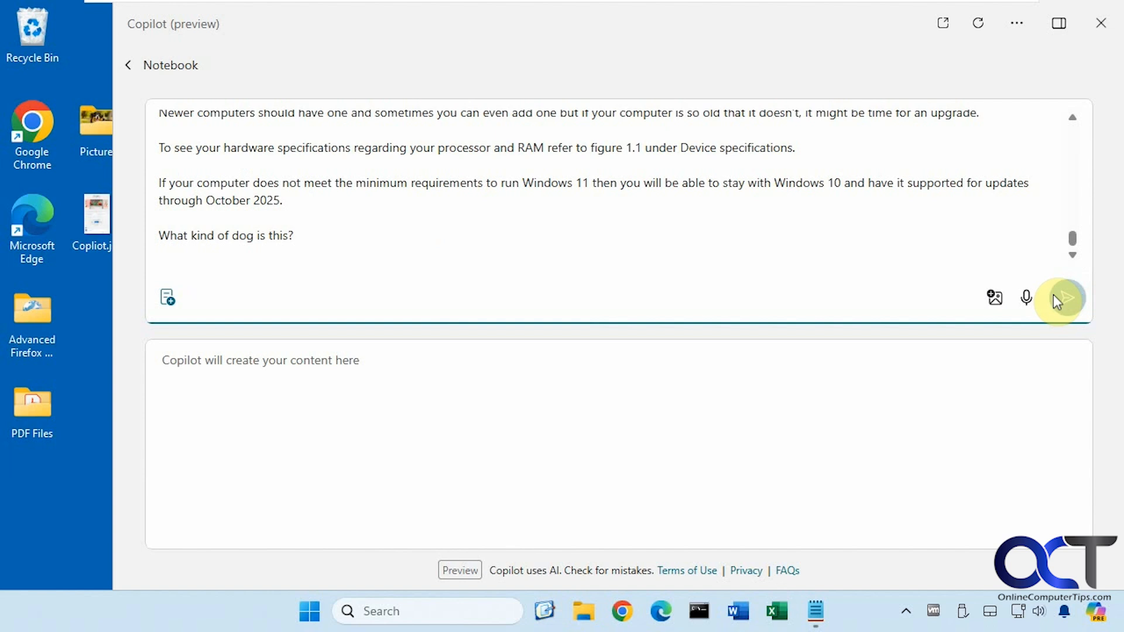
click(1067, 298)
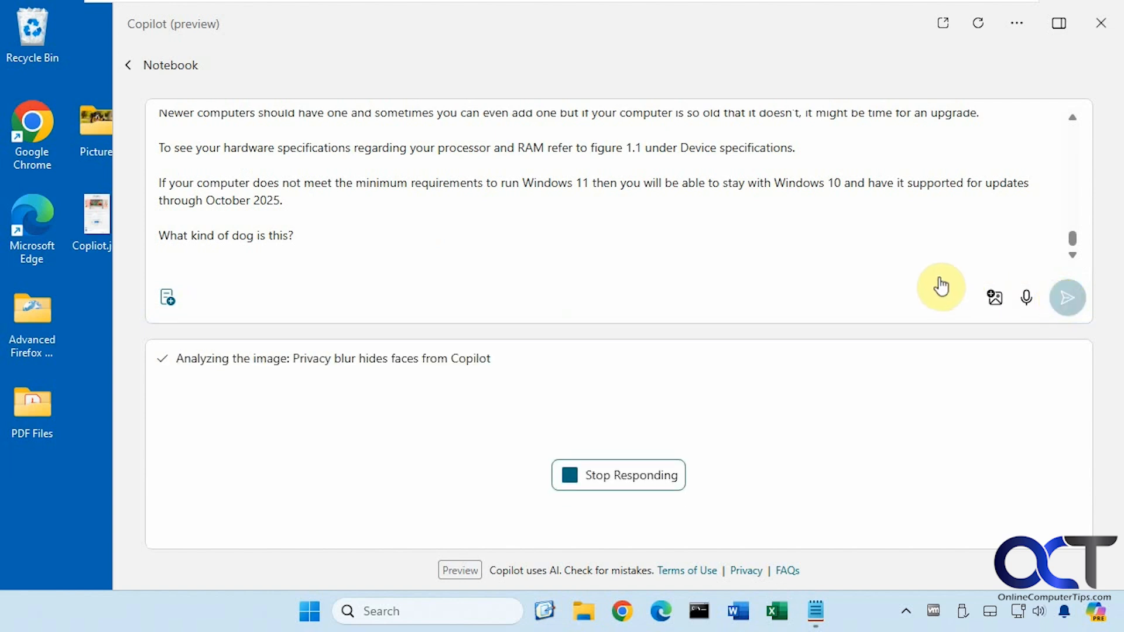
mouse_move(925, 286)
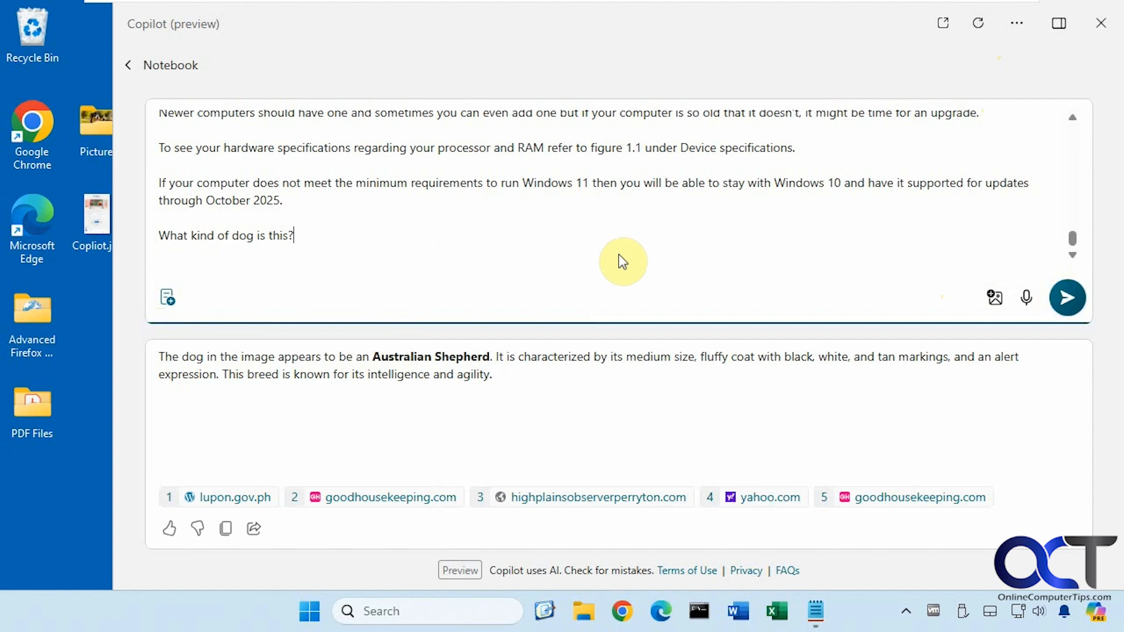
click(977, 24)
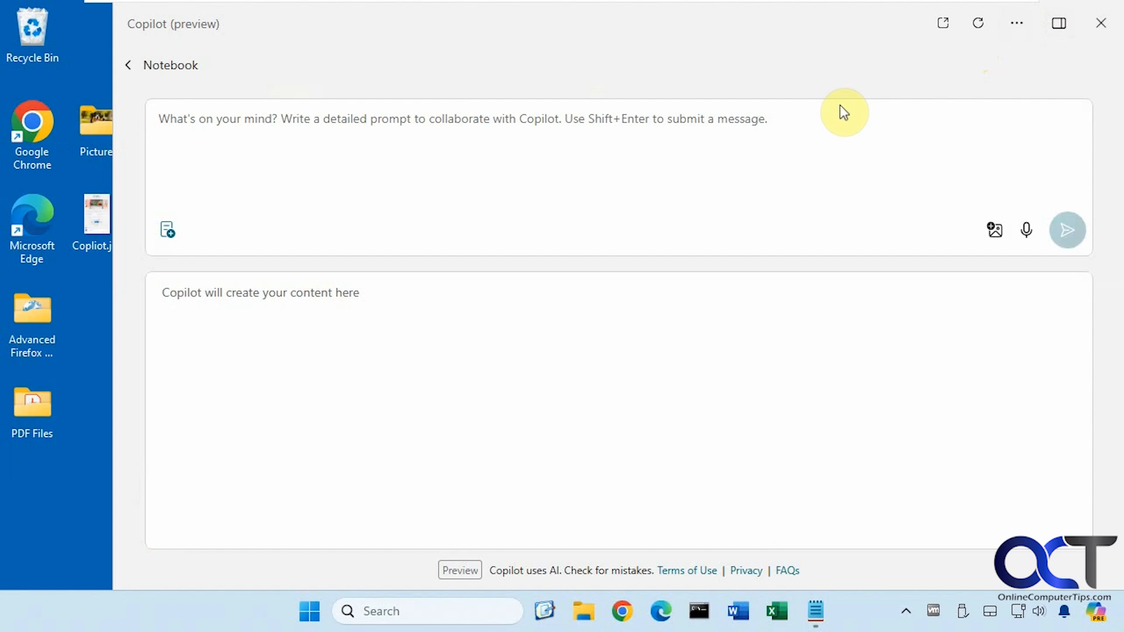
mouse_move(167, 230)
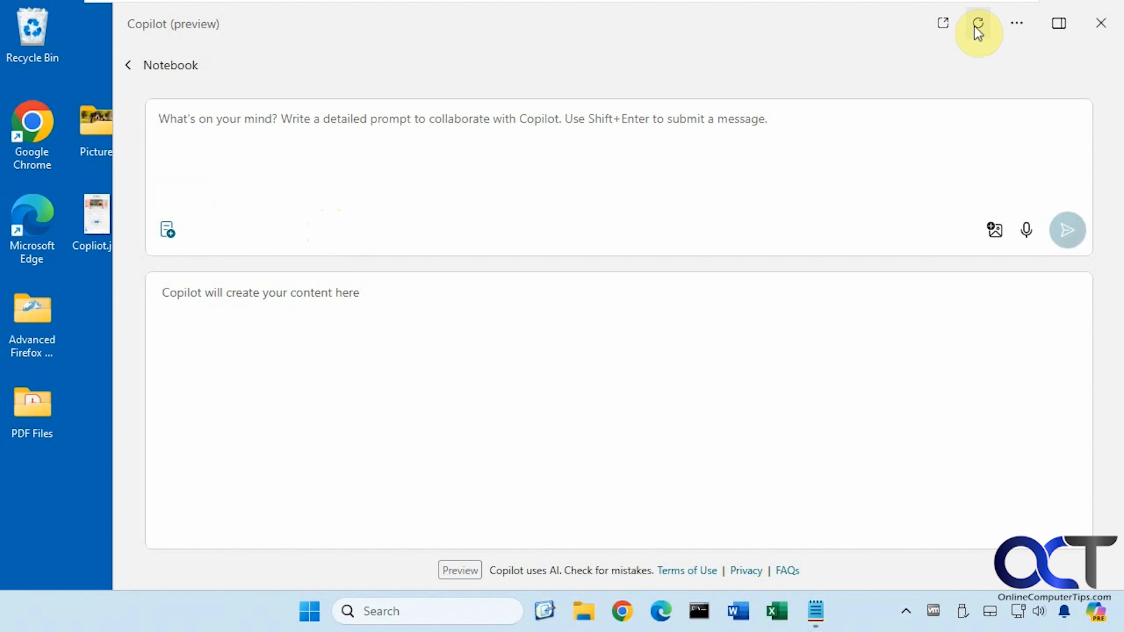
mouse_move(651, 196)
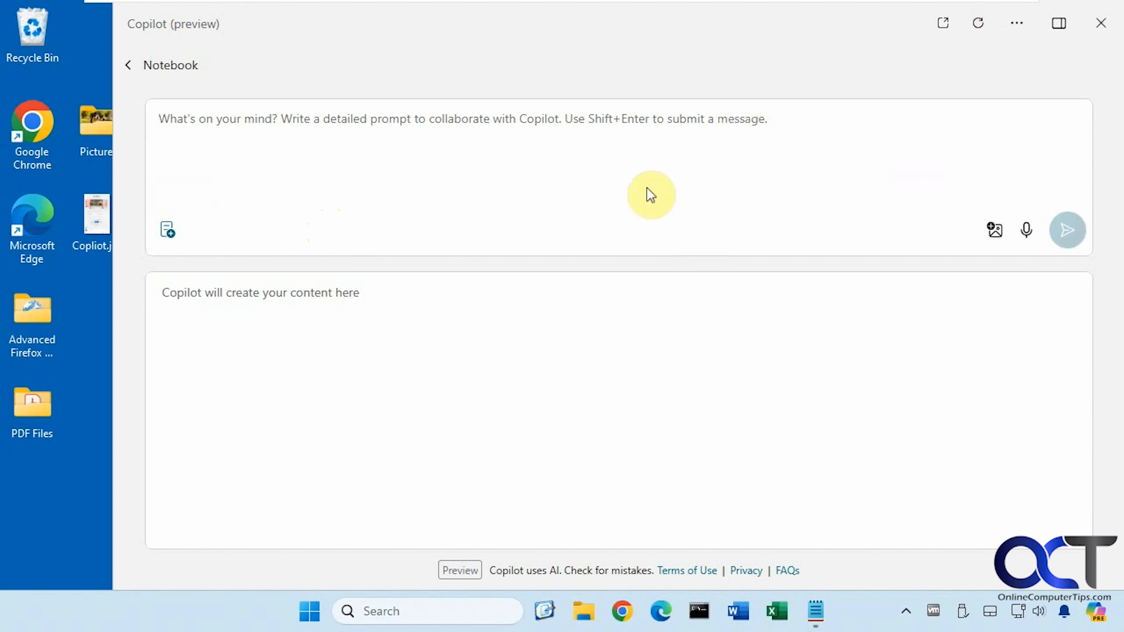
mouse_move(552, 172)
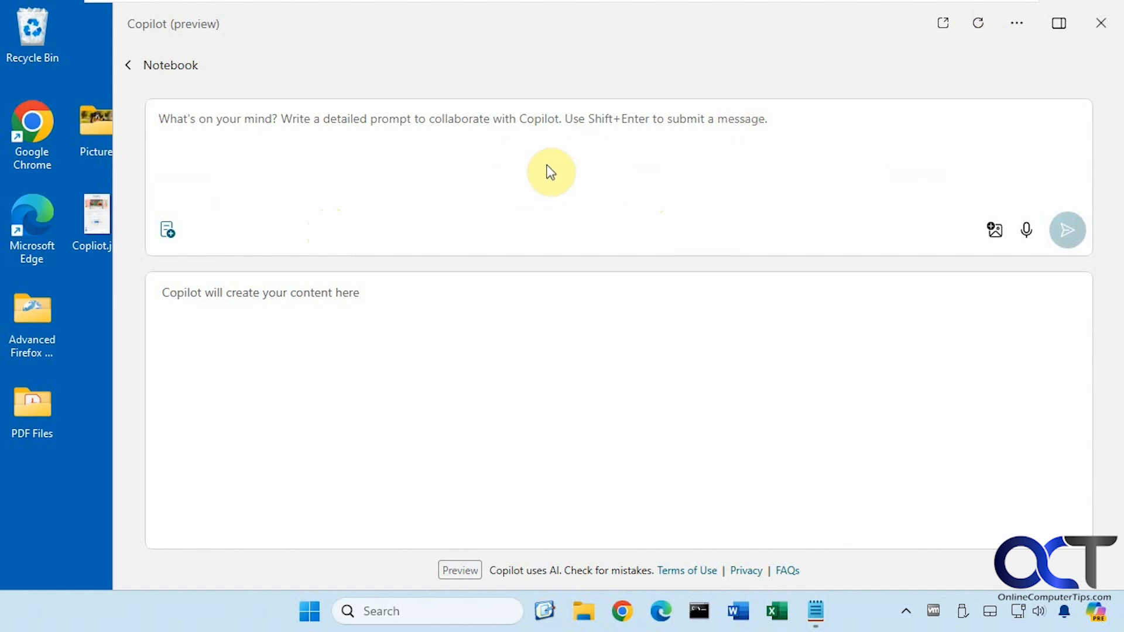
mouse_move(331, 219)
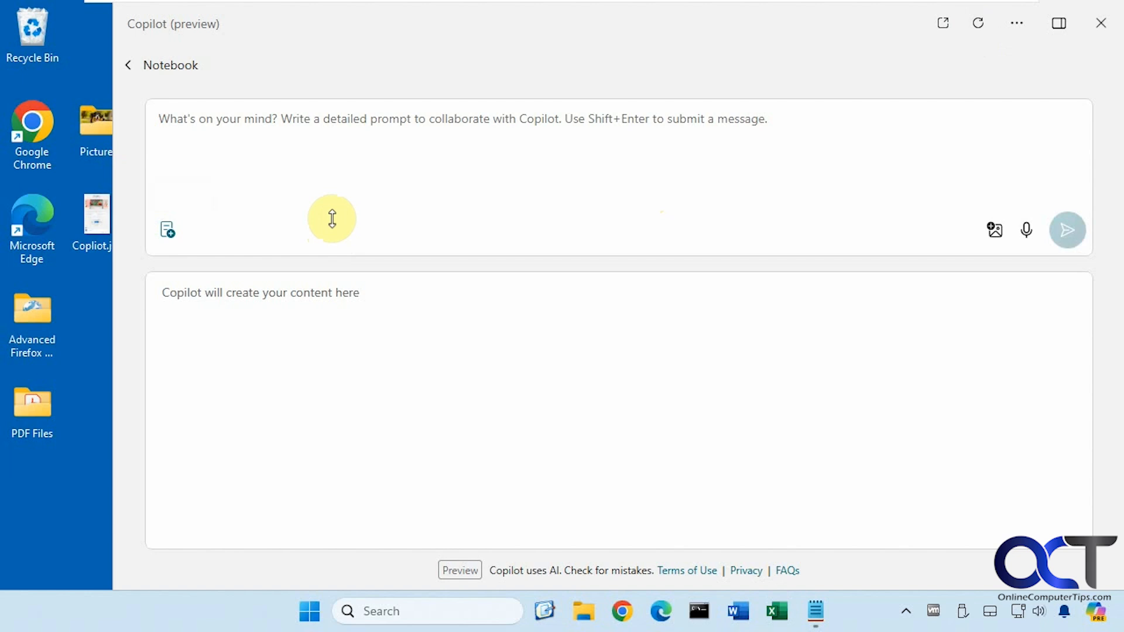
mouse_move(278, 237)
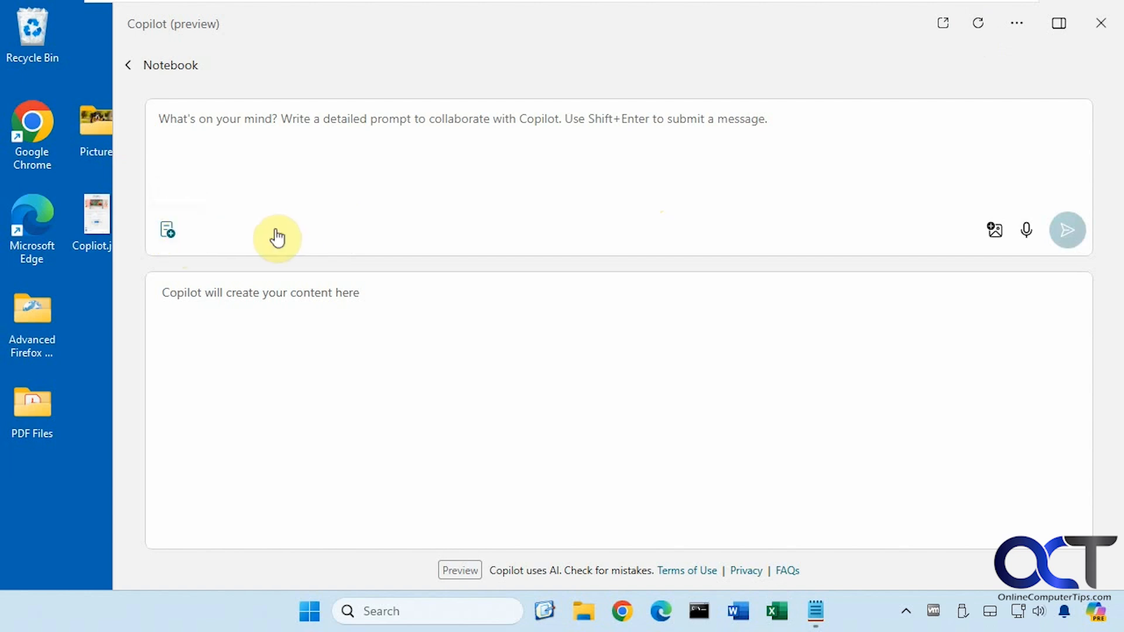
mouse_move(351, 237)
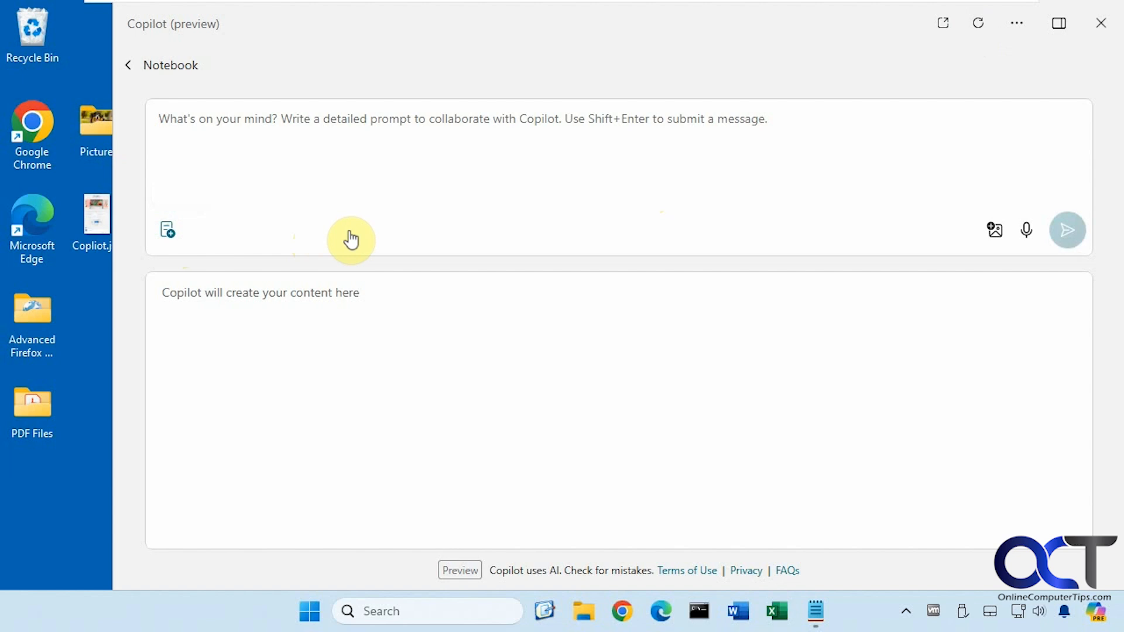
mouse_move(394, 232)
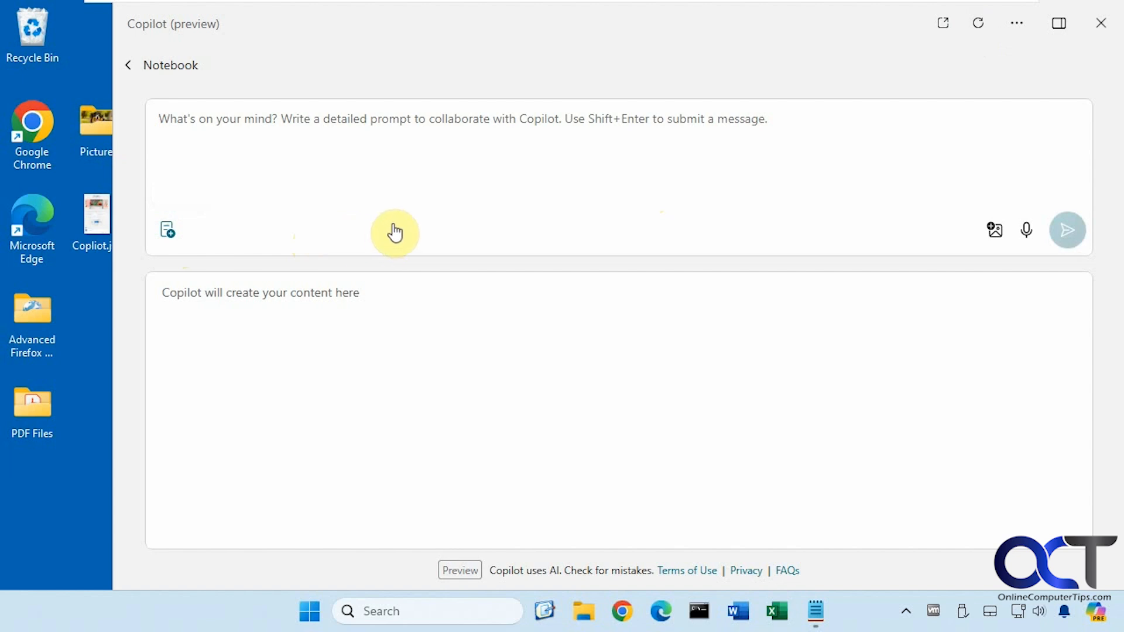
mouse_move(392, 212)
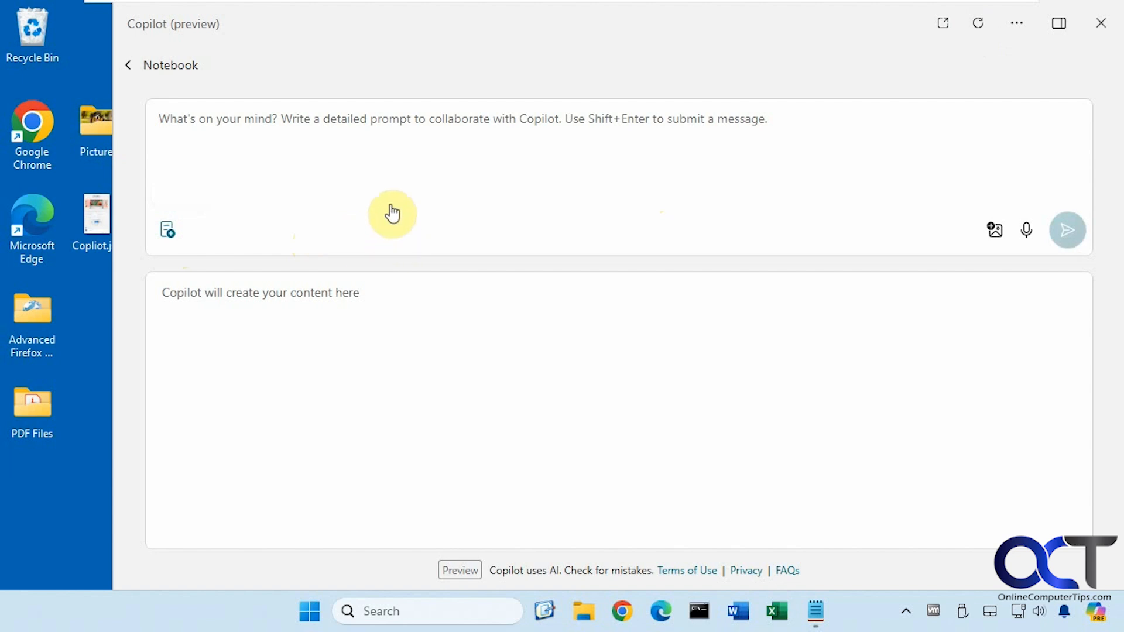
mouse_move(350, 165)
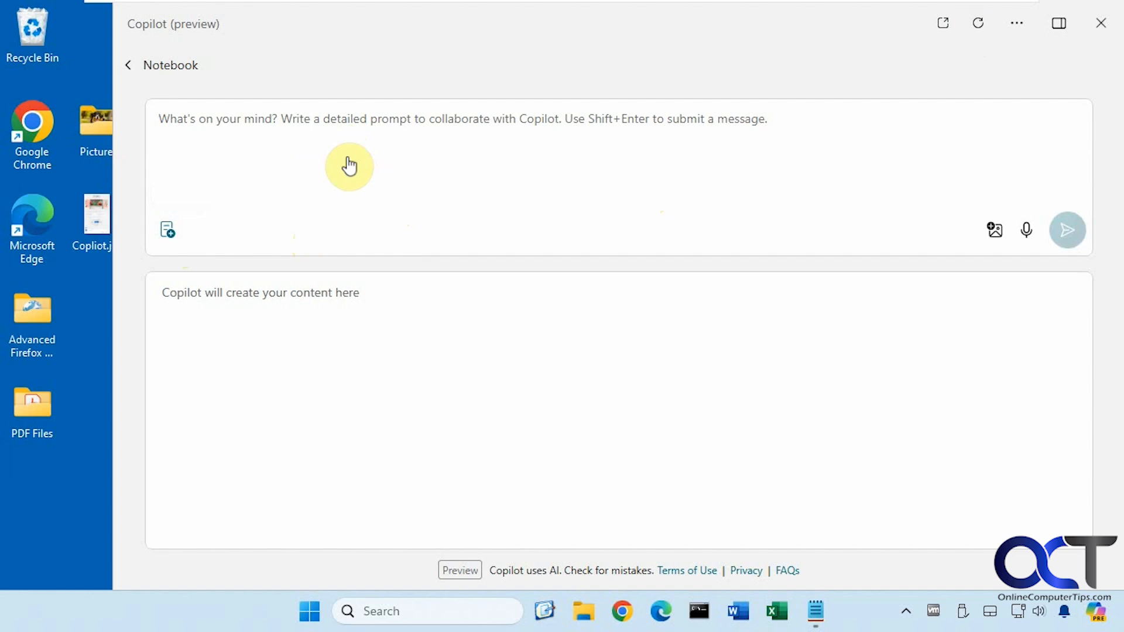
mouse_move(317, 158)
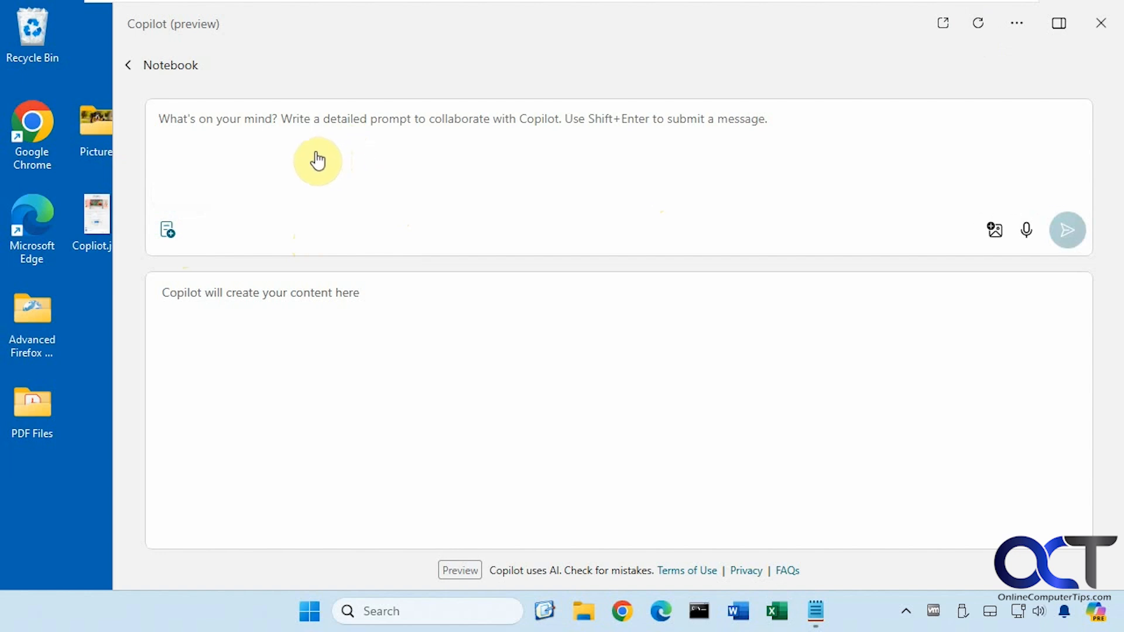
mouse_move(322, 171)
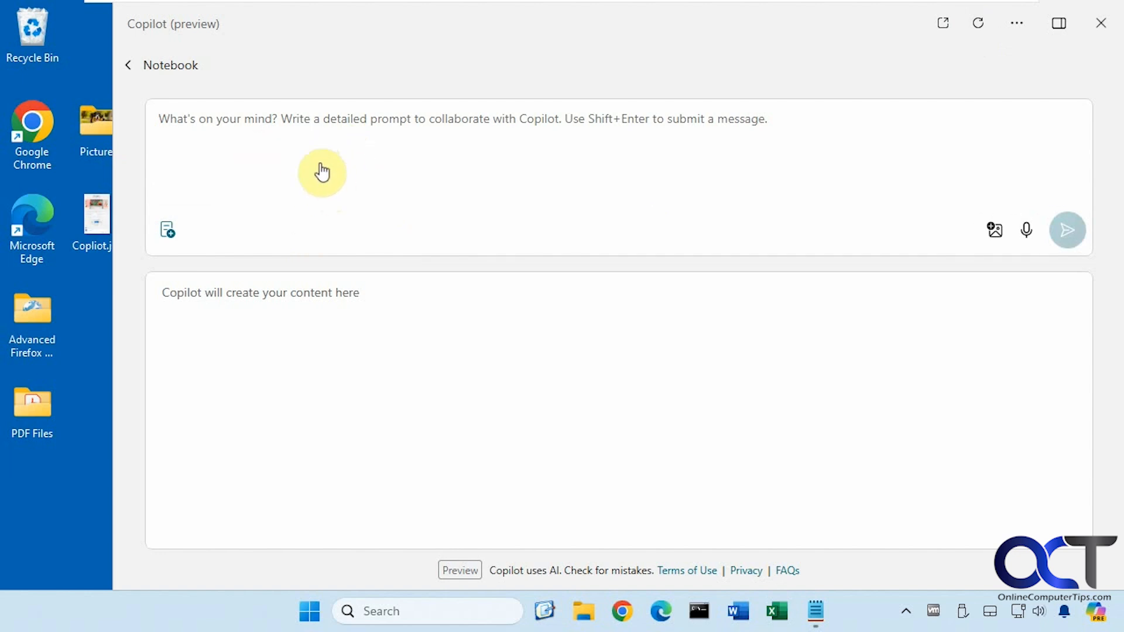
mouse_move(291, 142)
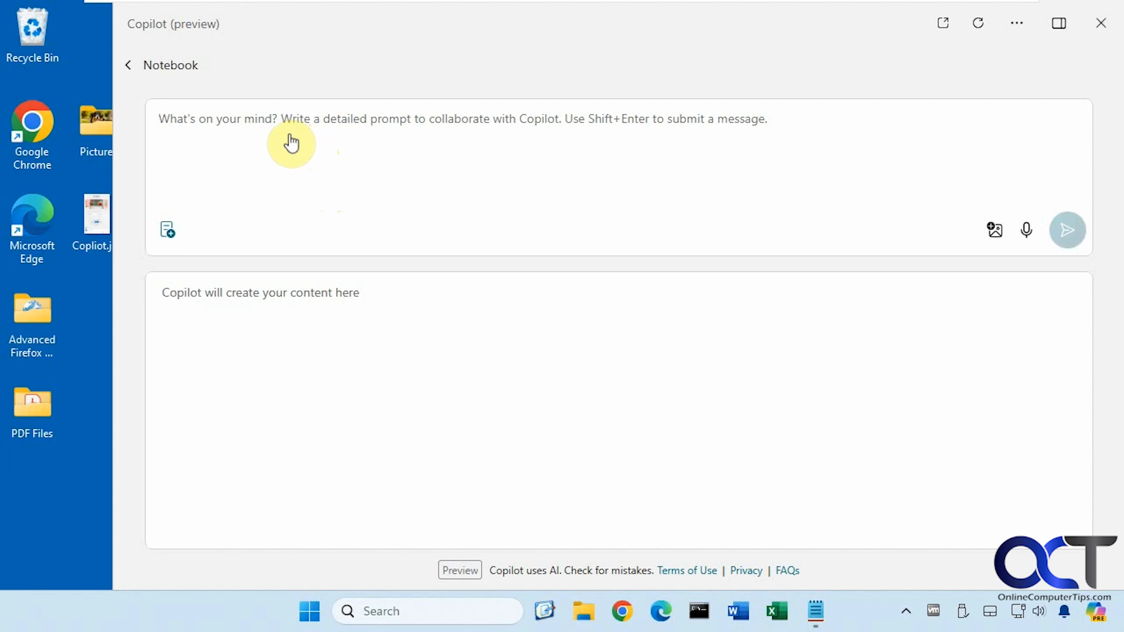
mouse_move(331, 167)
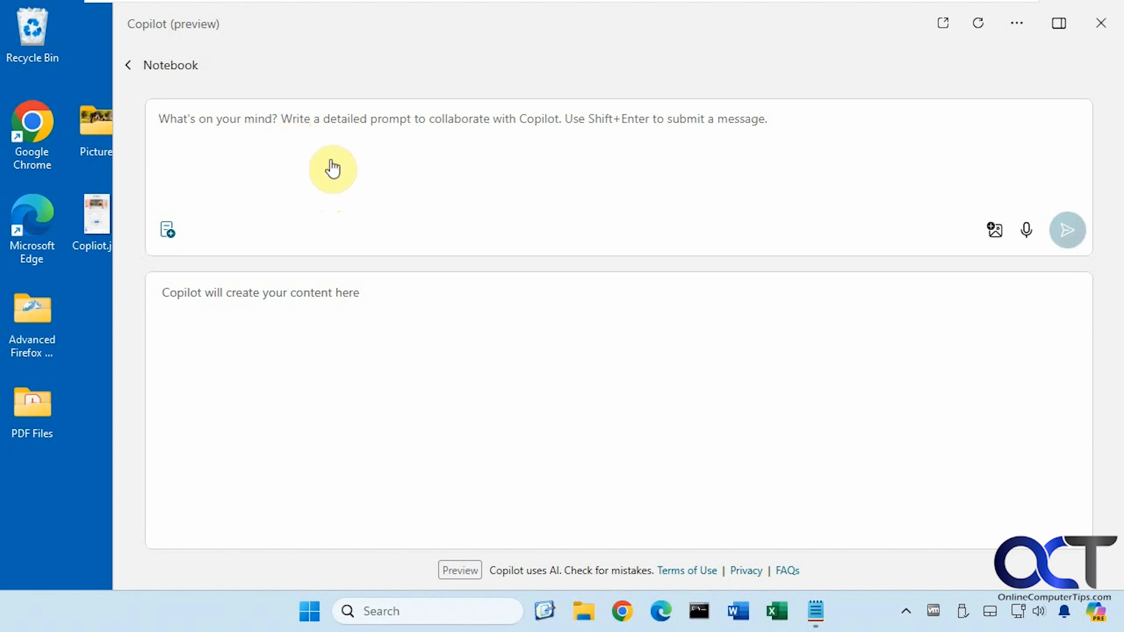
mouse_move(318, 162)
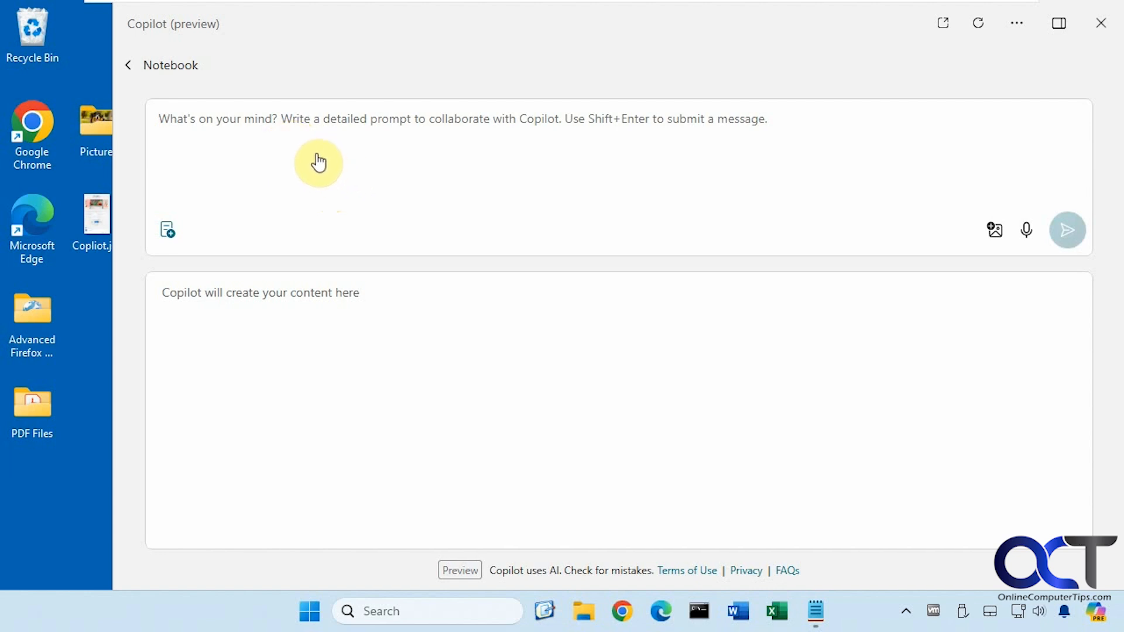
mouse_move(334, 167)
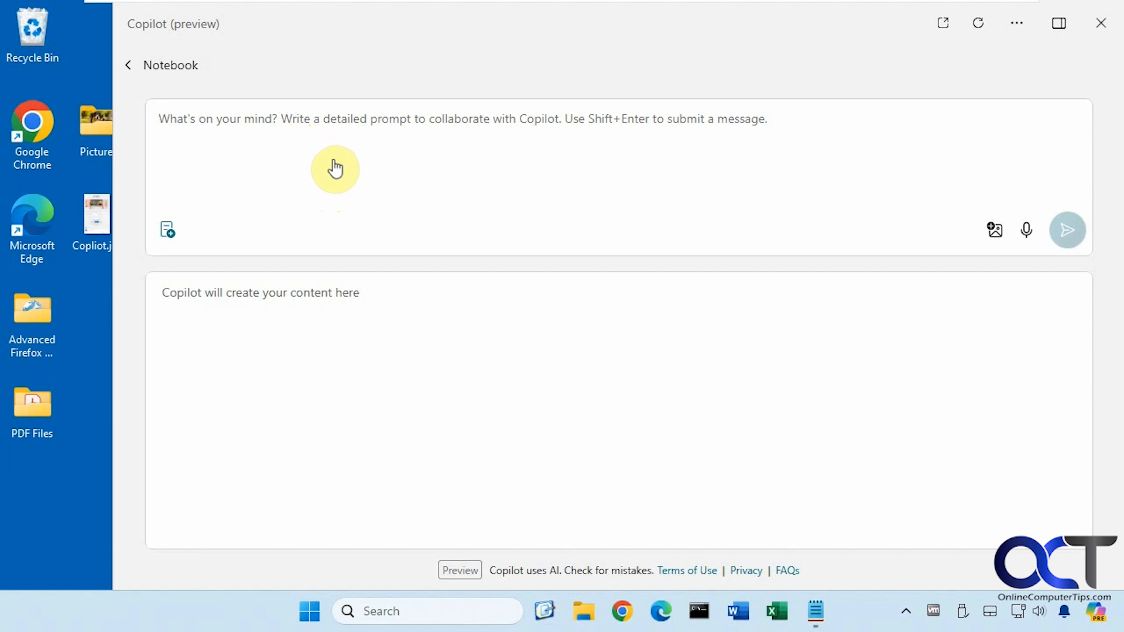